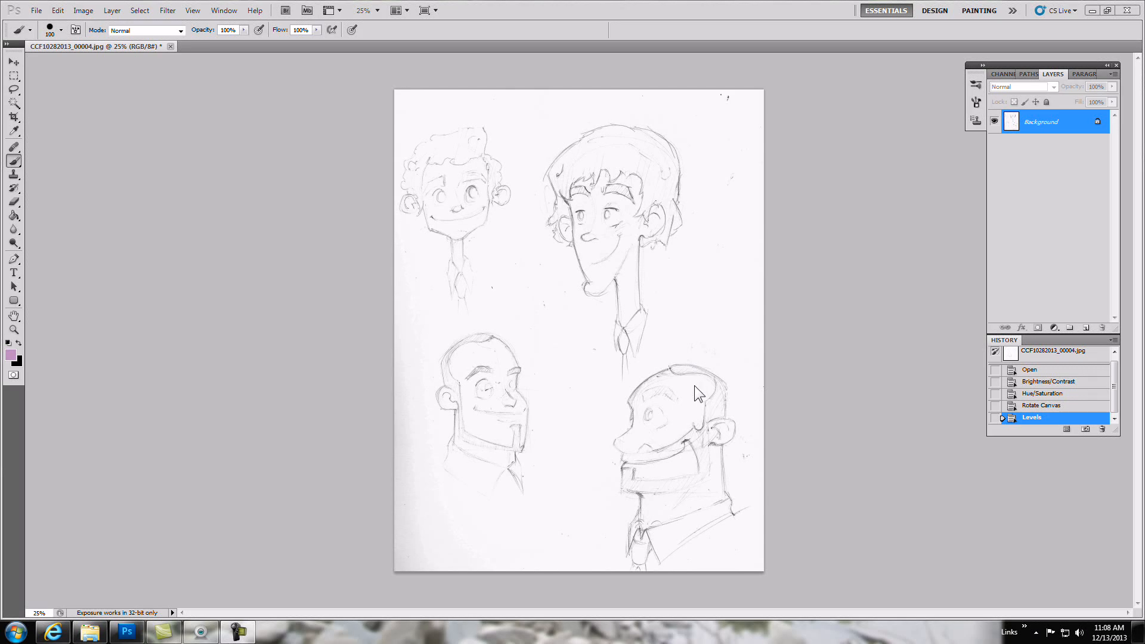
pyautogui.moveTo(708, 371)
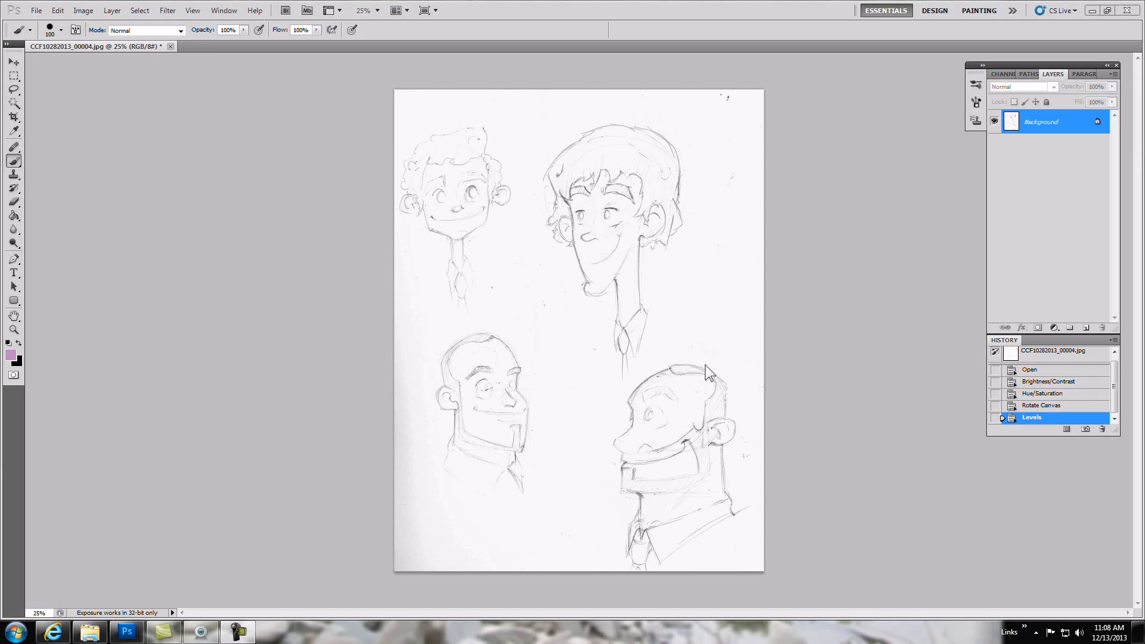
pyautogui.moveTo(484, 205)
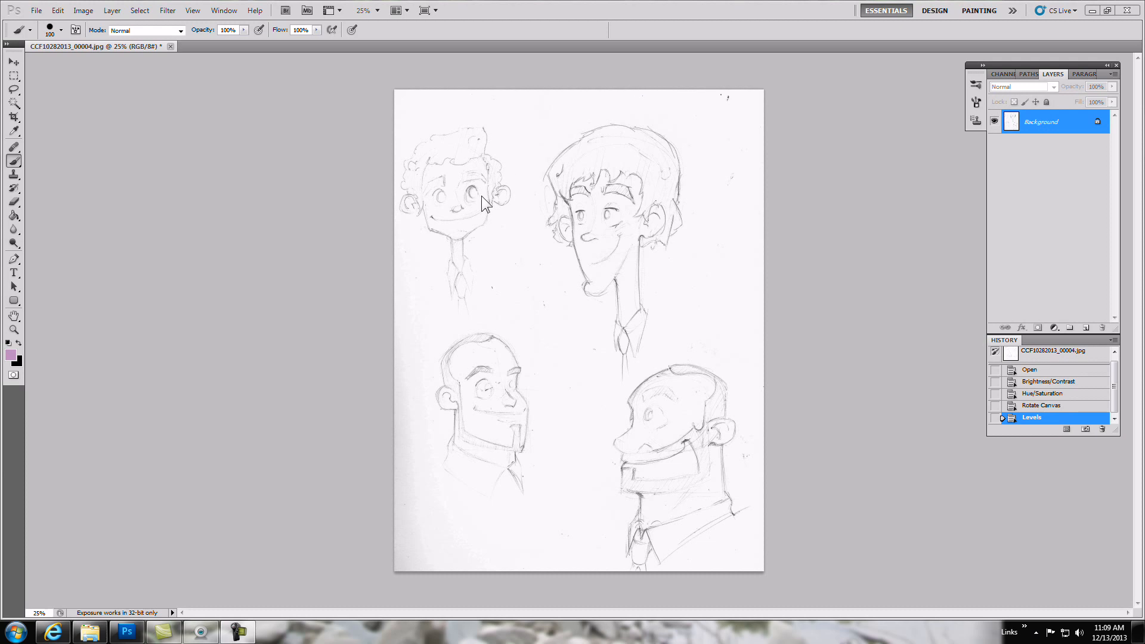
pyautogui.moveTo(476, 378)
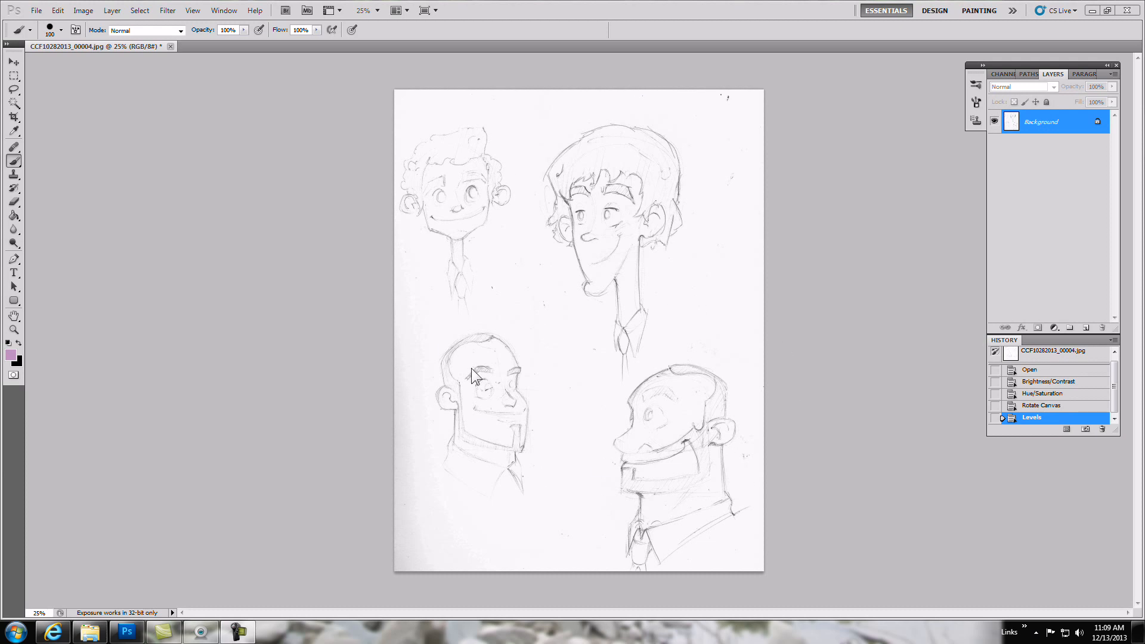
pyautogui.moveTo(756, 346)
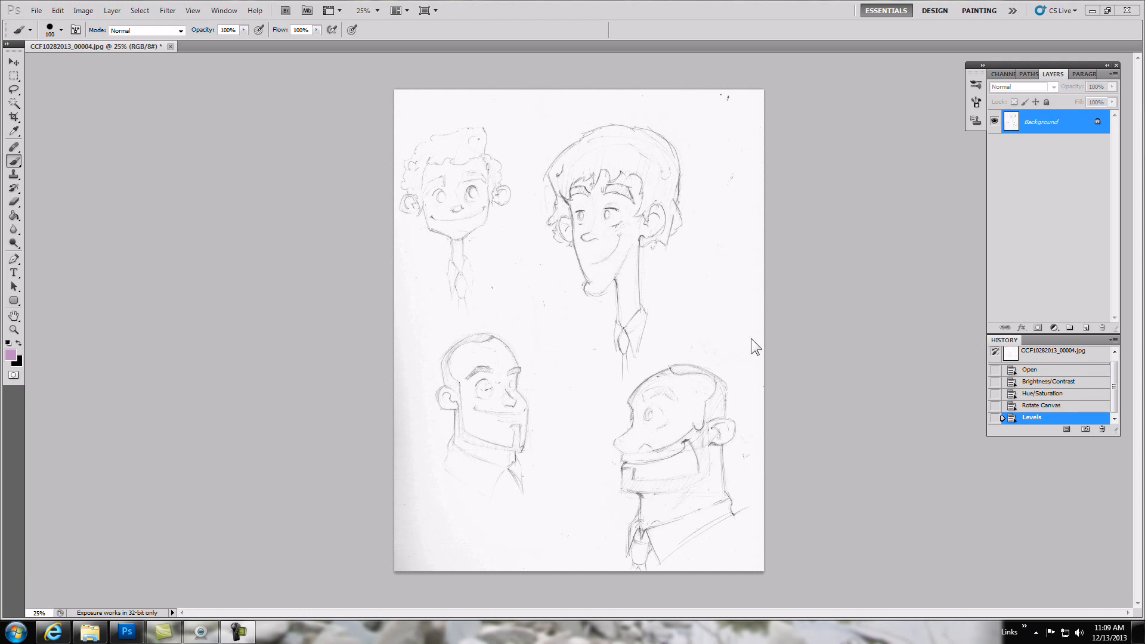
pyautogui.moveTo(646, 489)
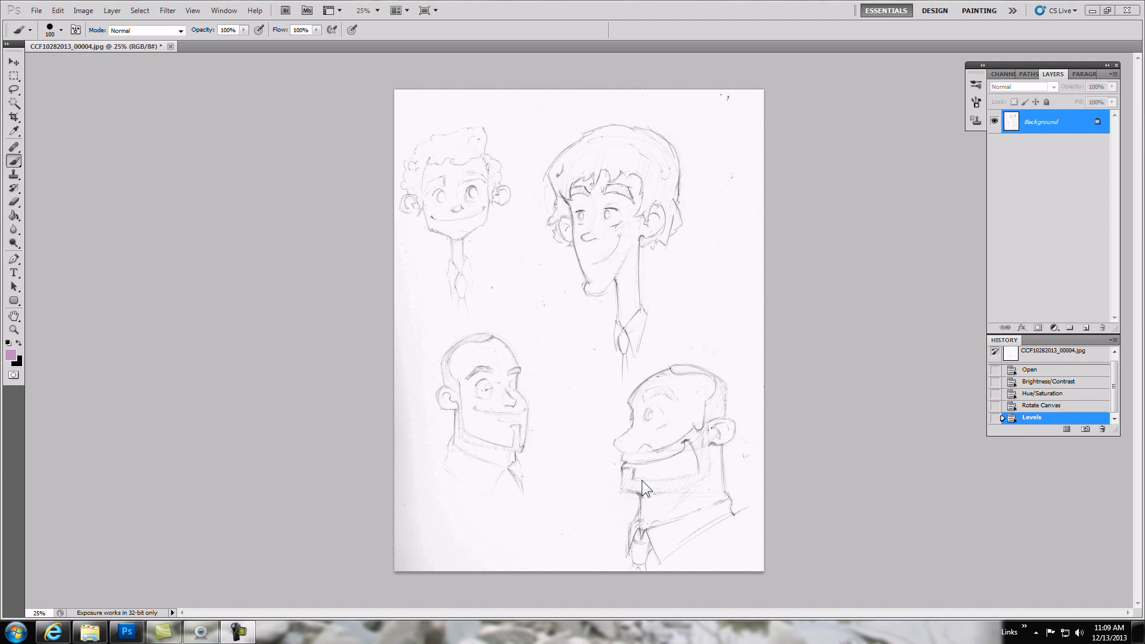
pyautogui.moveTo(775, 484)
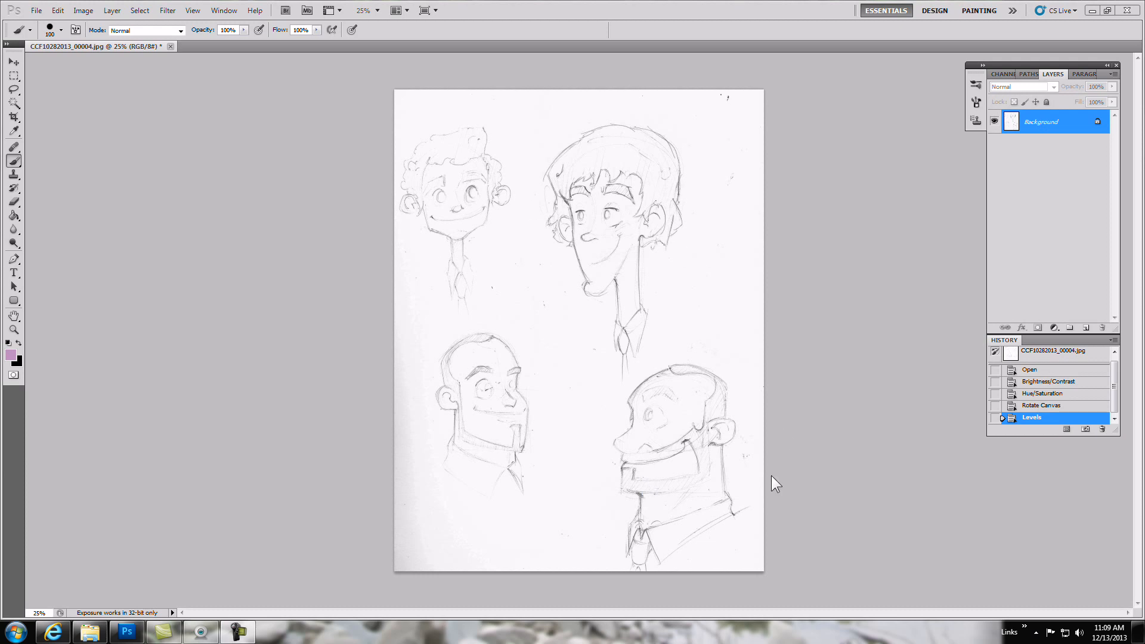
pyautogui.moveTo(656, 385)
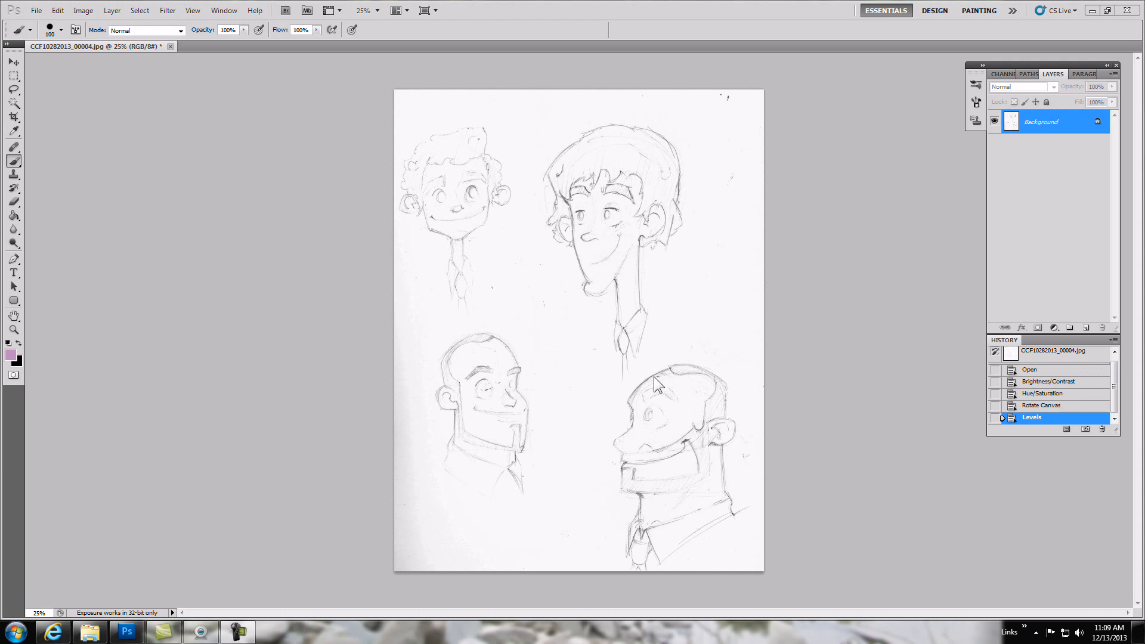
pyautogui.moveTo(1045, 127)
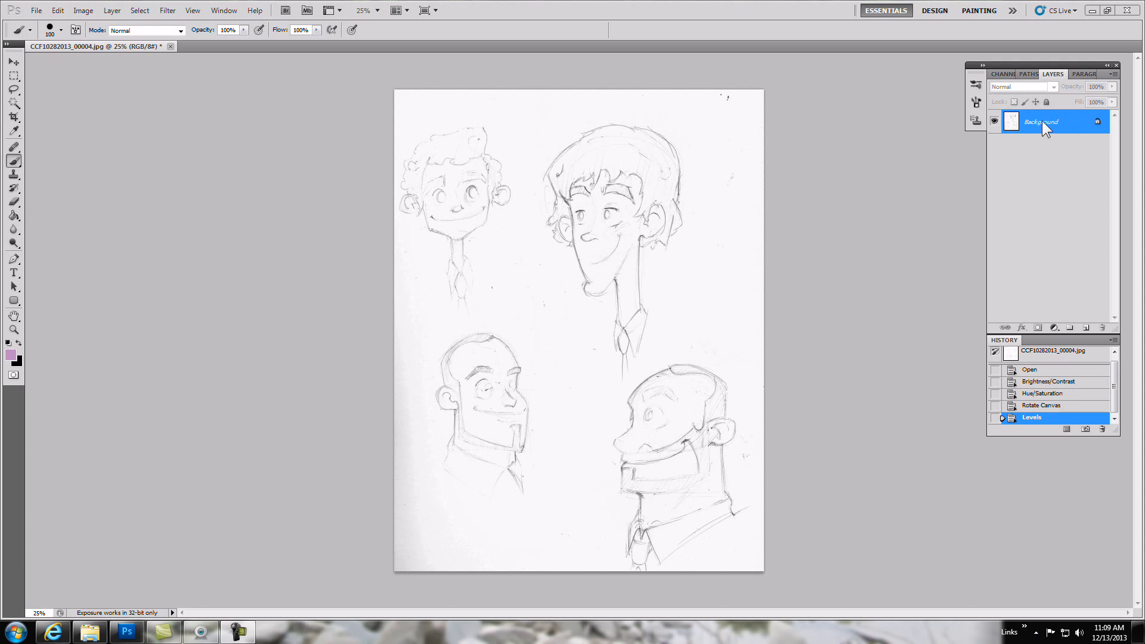
pyautogui.moveTo(1030, 136)
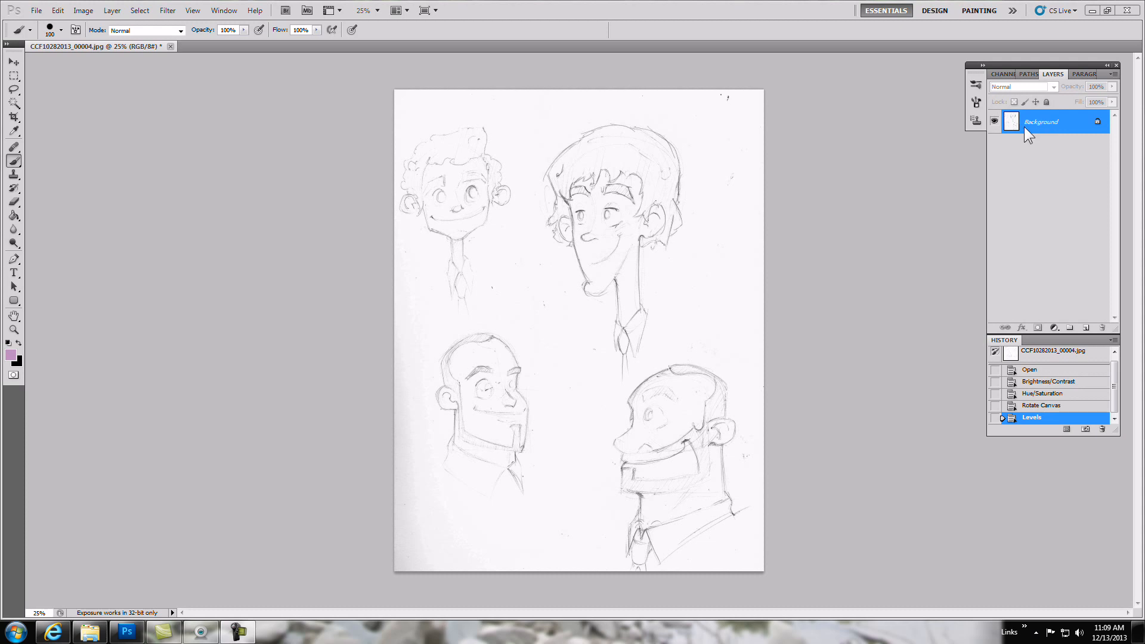
pyautogui.moveTo(1030, 126)
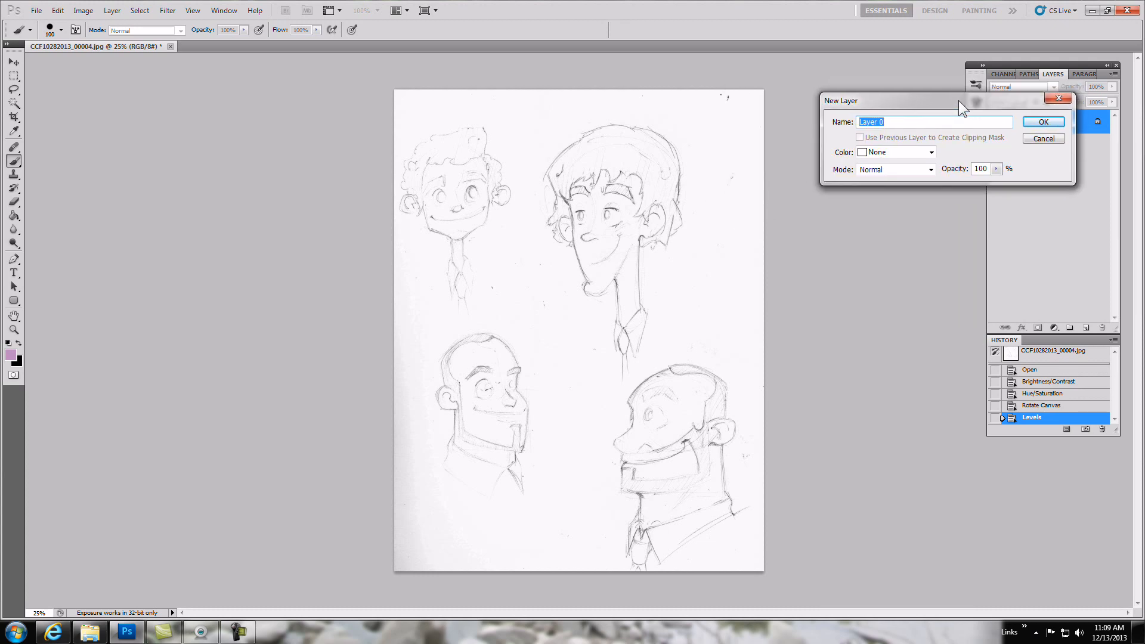
# Convert the locked Background into Layer 0, then select the whole canvas.
pyautogui.click(1042, 121)
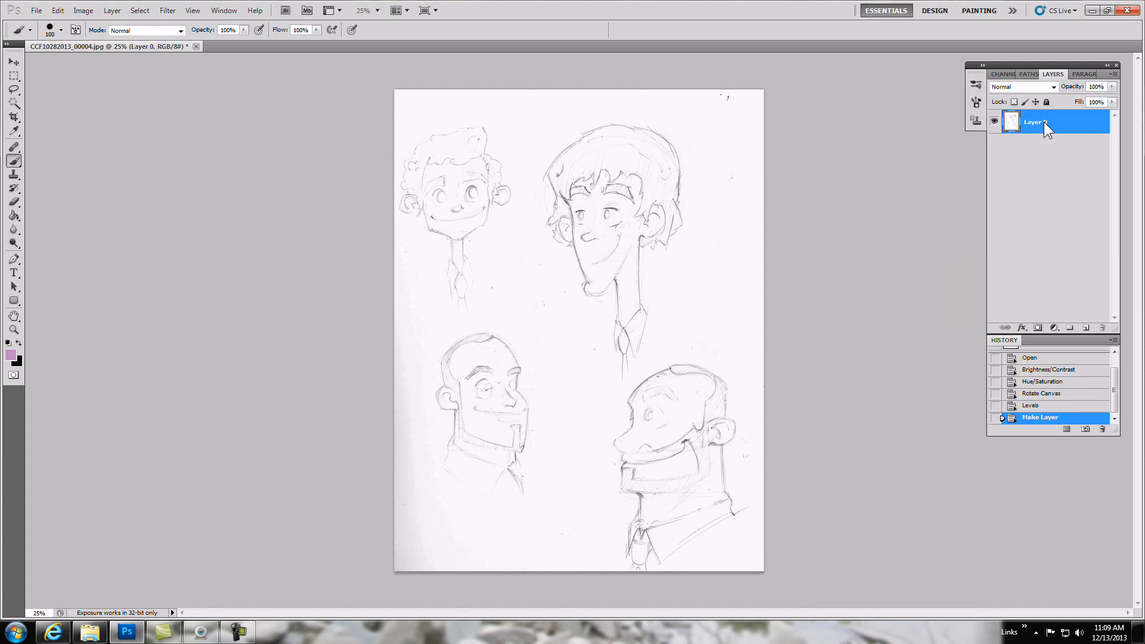
pyautogui.click(13, 56)
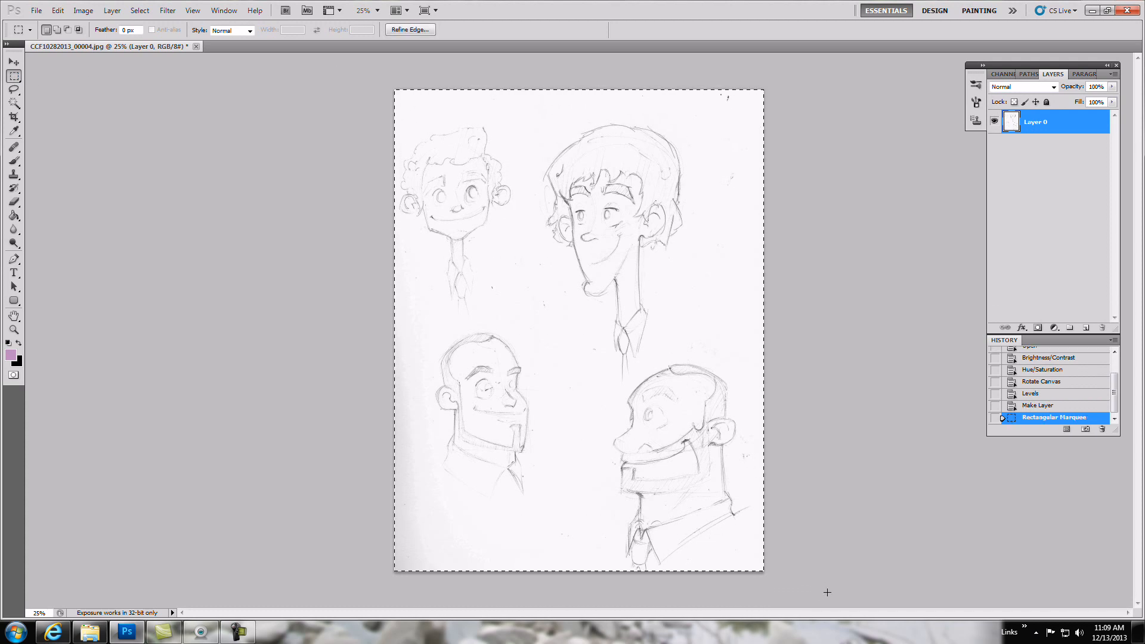
pyautogui.moveTo(863, 498)
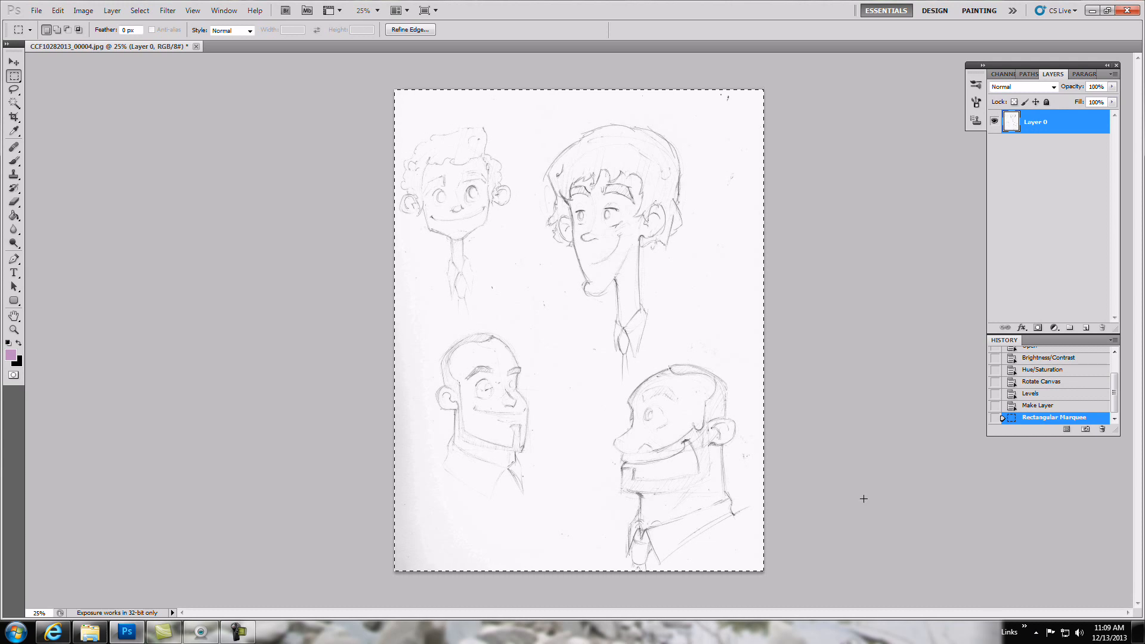
pyautogui.moveTo(722, 216)
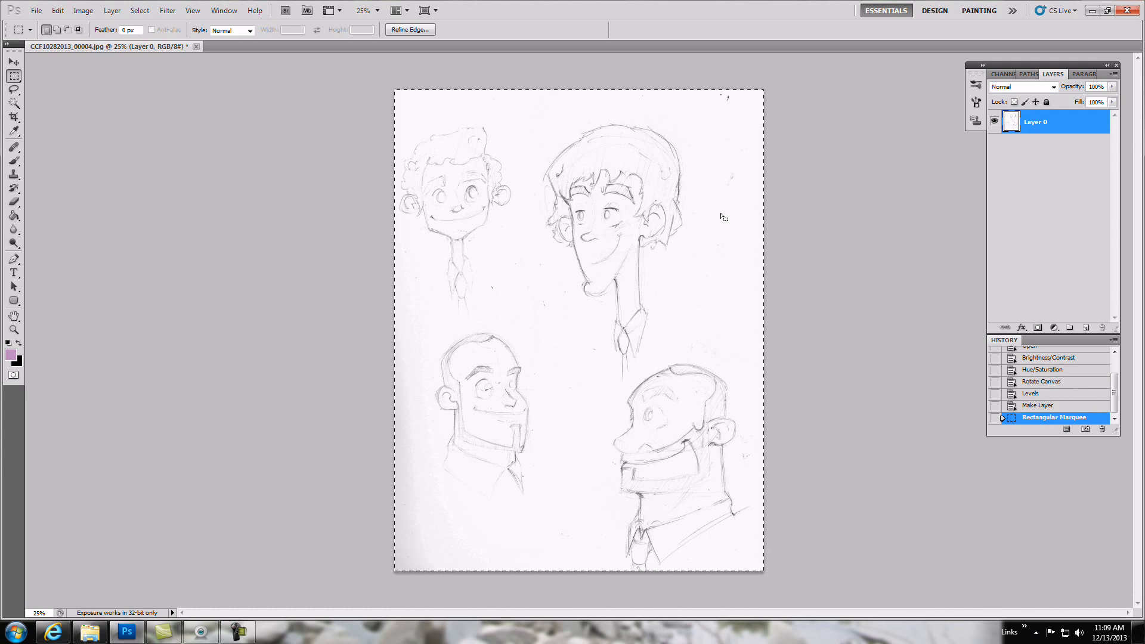
pyautogui.moveTo(573, 59)
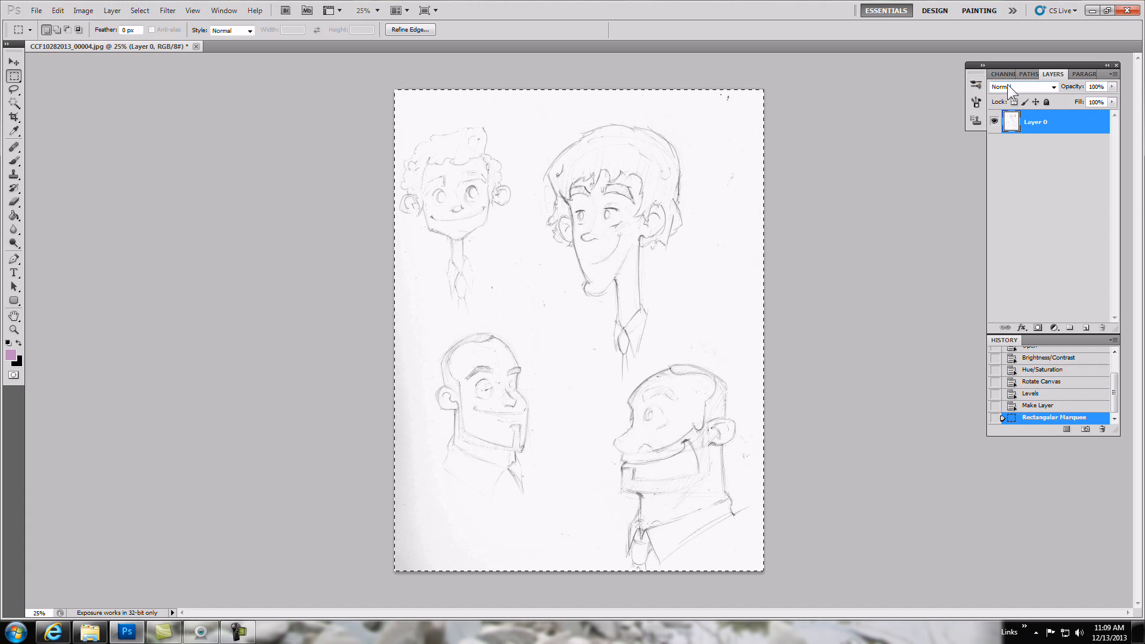
pyautogui.moveTo(1060, 88)
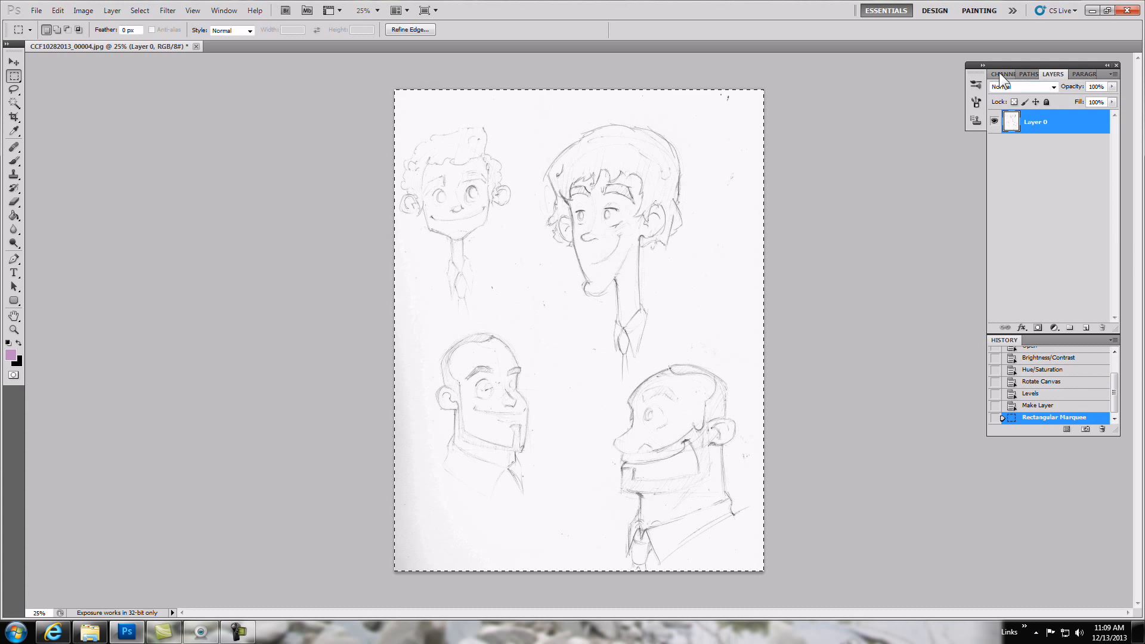
# Paste the sketch into a new alpha channel, deselect, and invert it to white-on-black.
pyautogui.click(1005, 74)
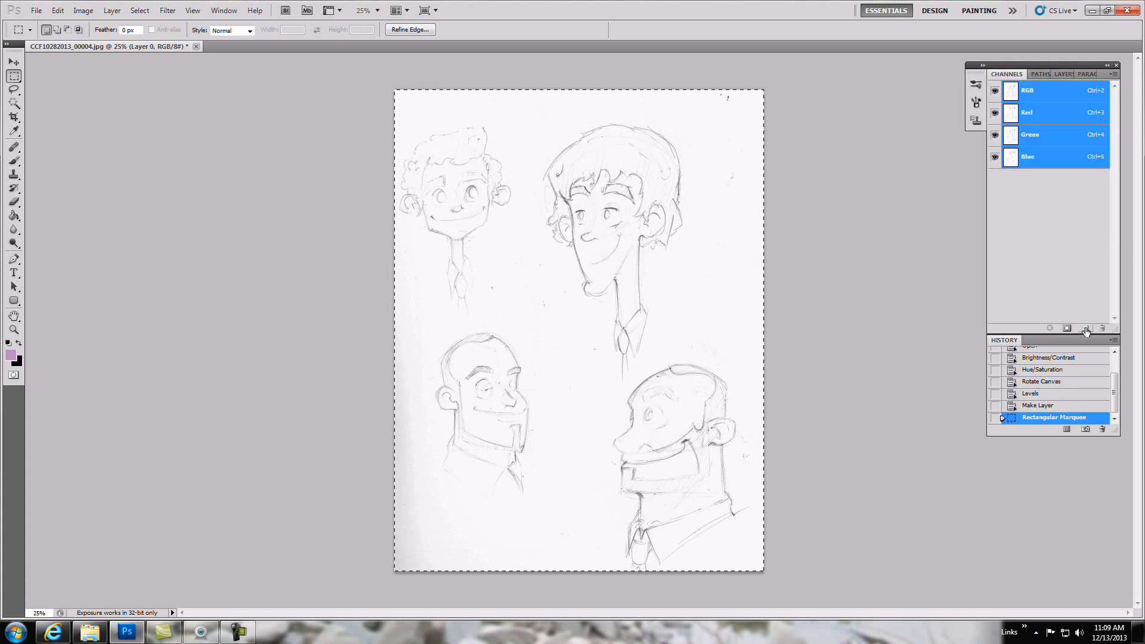
pyautogui.click(1085, 328)
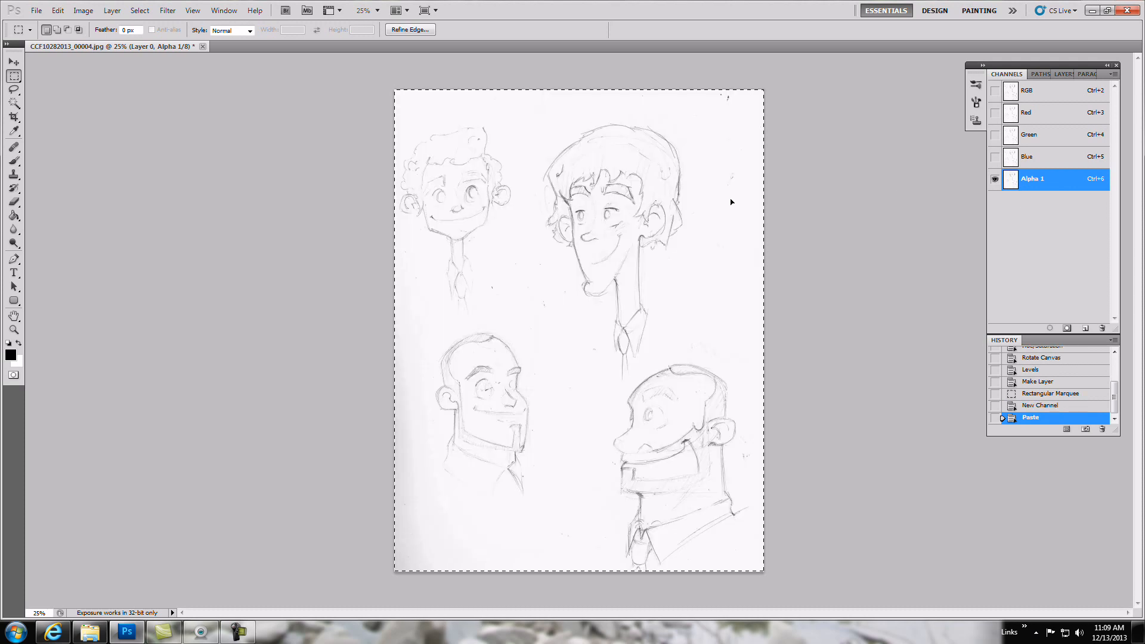
pyautogui.moveTo(653, 319)
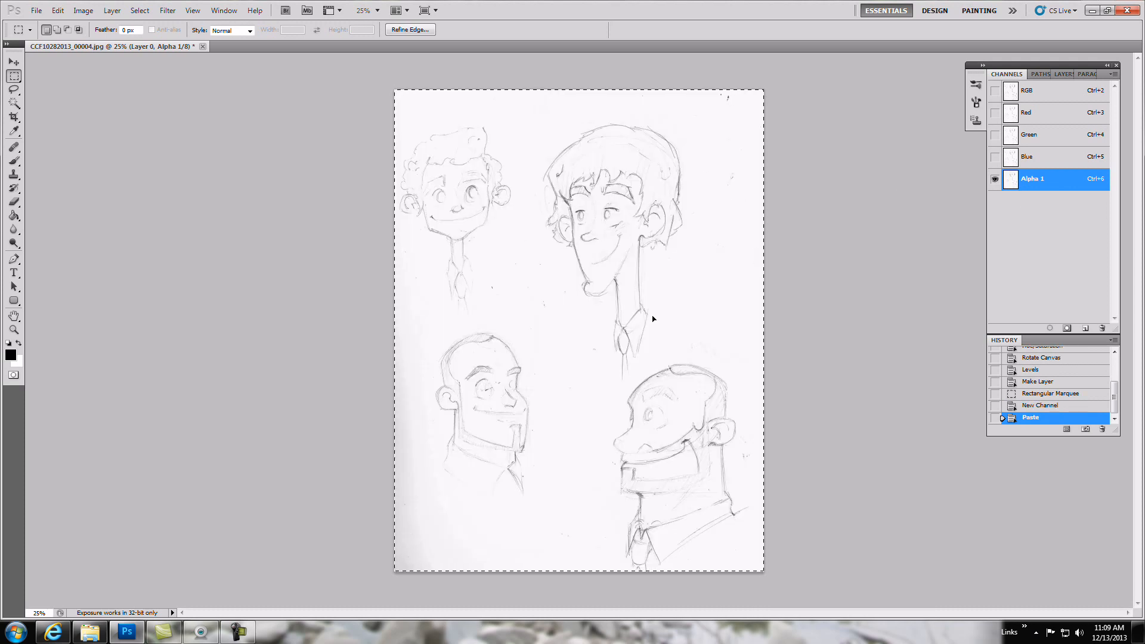
pyautogui.moveTo(686, 305)
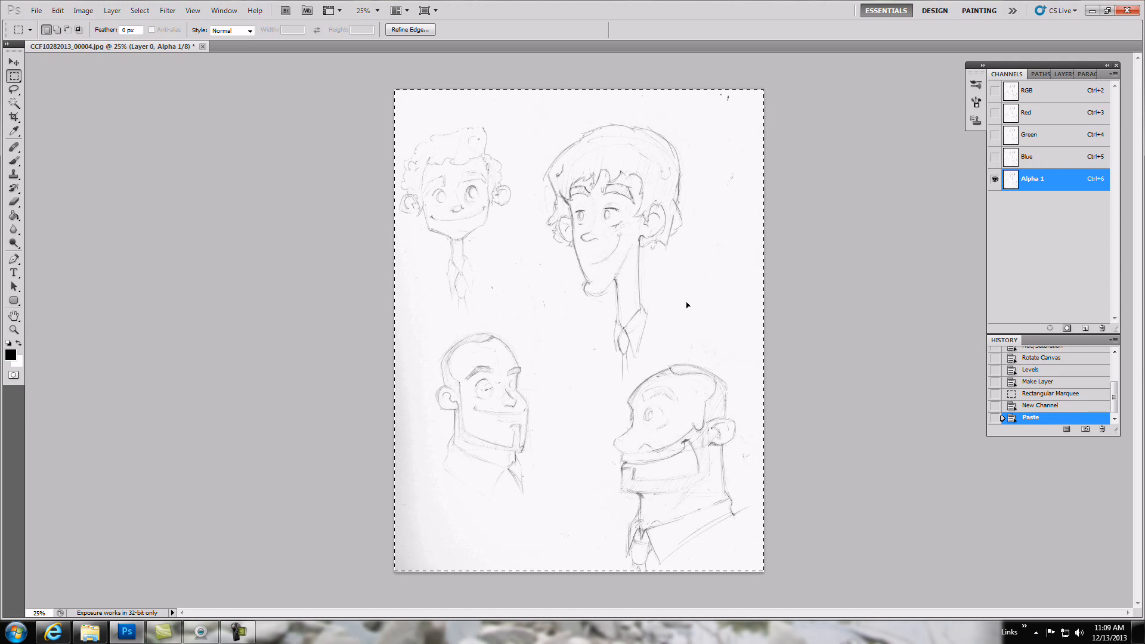
pyautogui.press('ctrl+d')
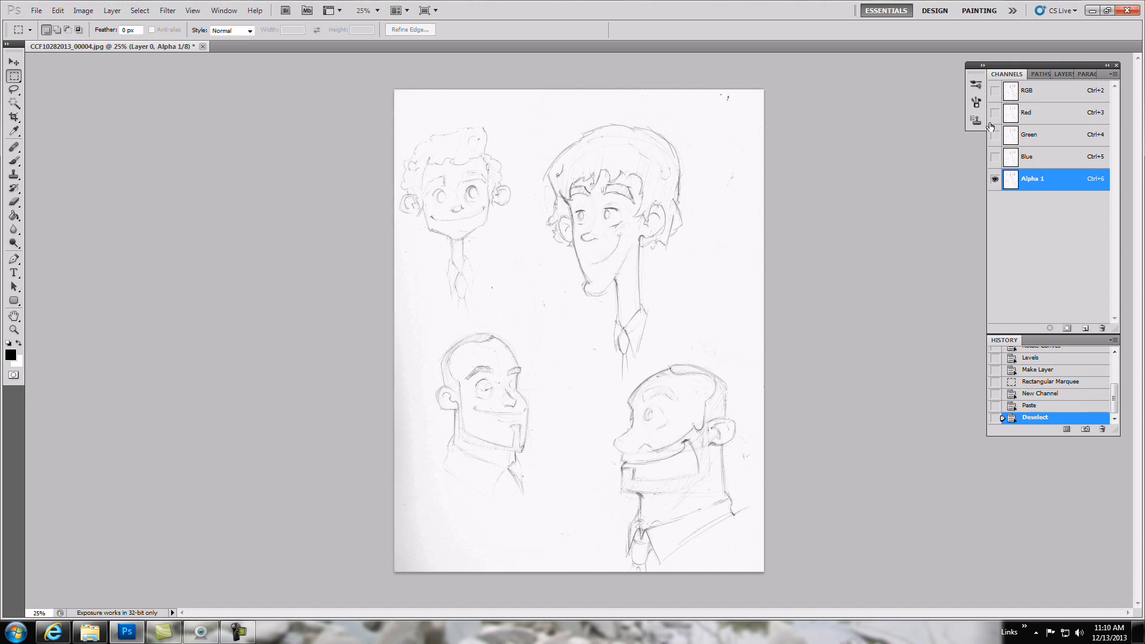
pyautogui.moveTo(124, 56)
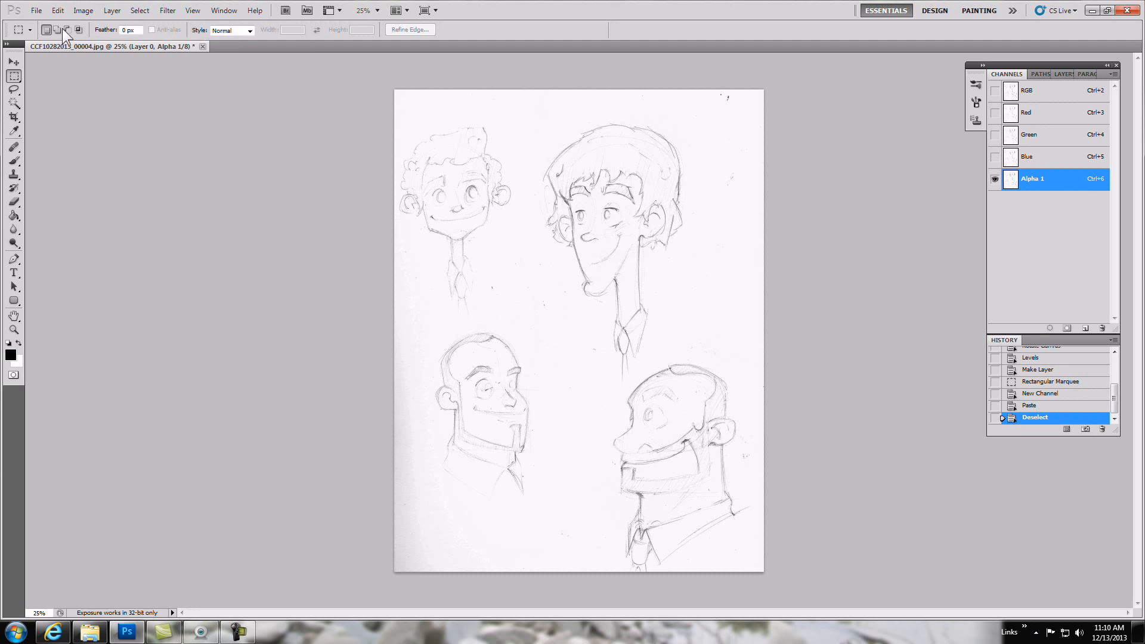
pyautogui.click(83, 10)
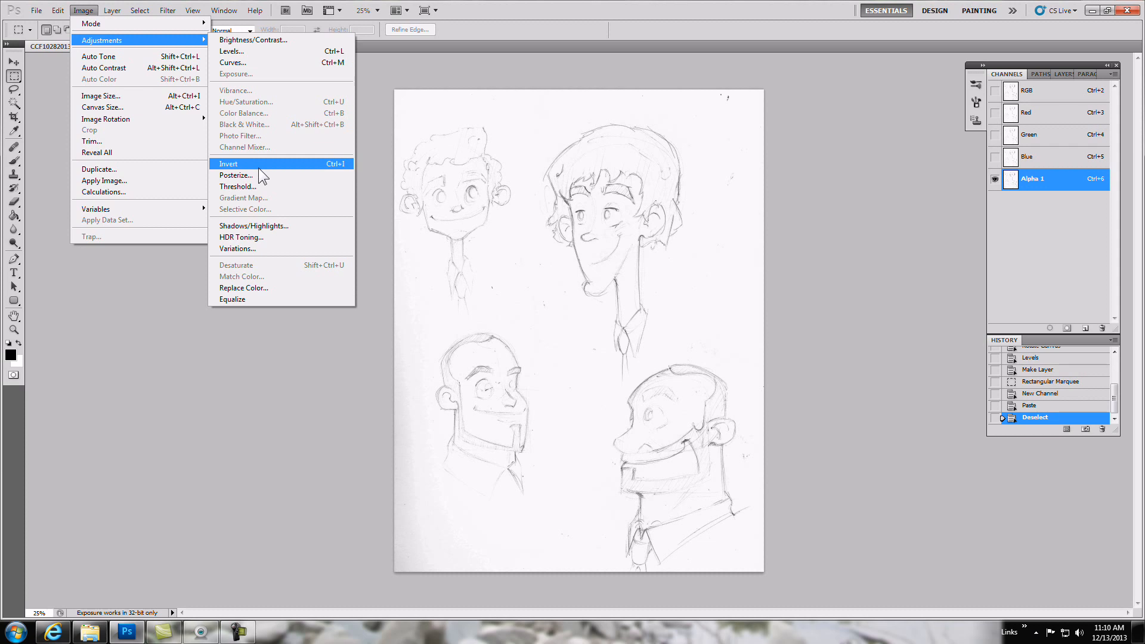
pyautogui.click(228, 163)
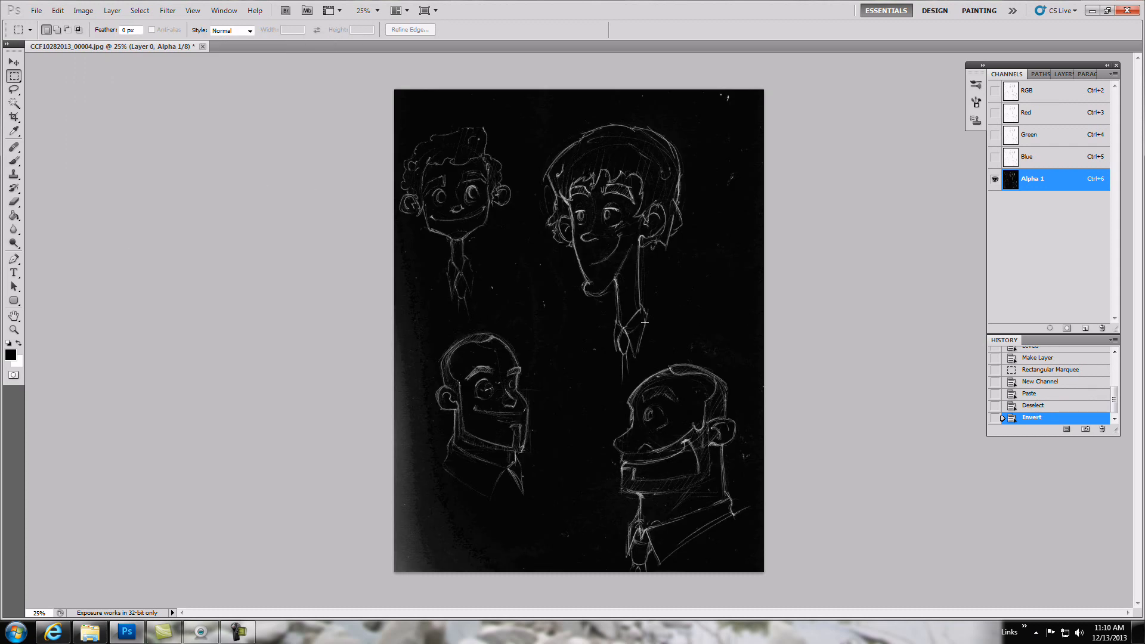
pyautogui.click(1063, 74)
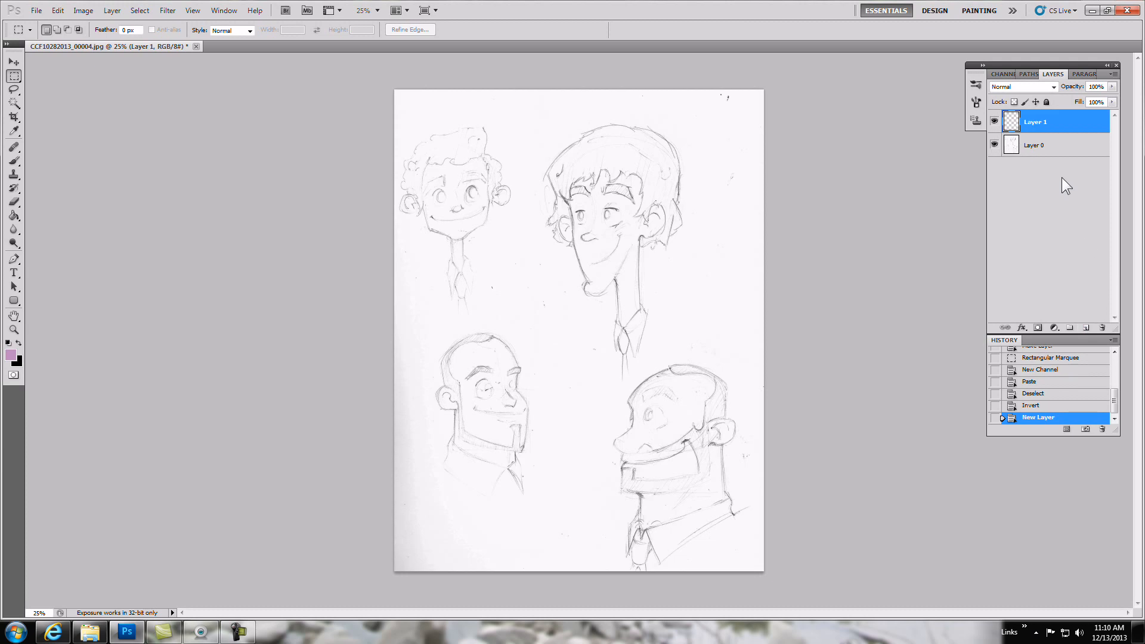
pyautogui.moveTo(897, 110)
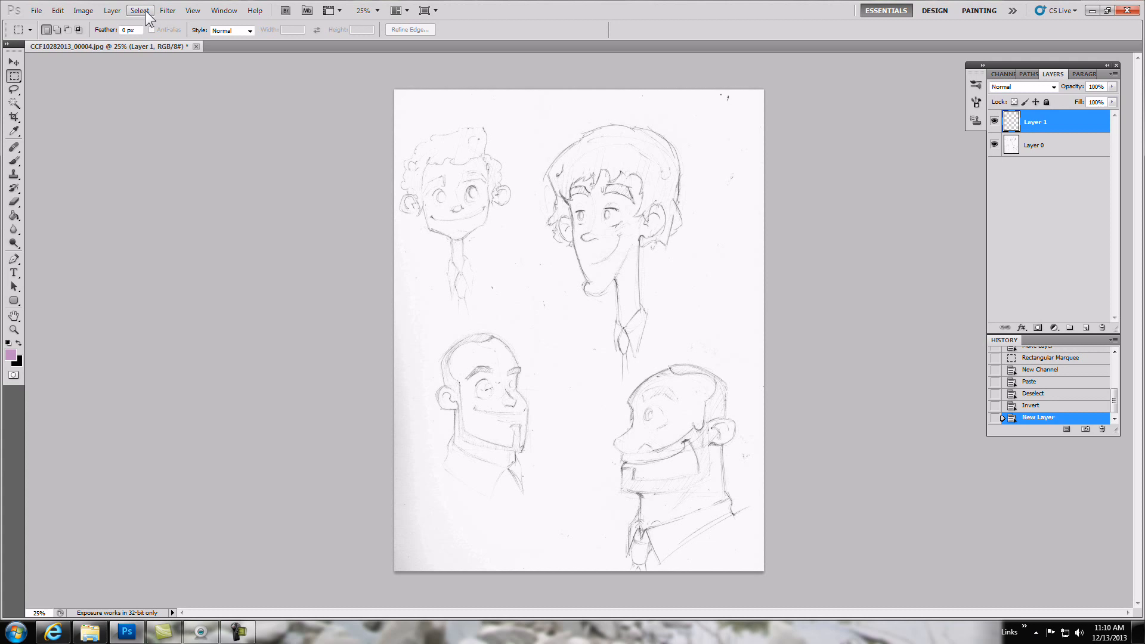
# Load the Alpha 1 channel as a selection of the pencil lines.
pyautogui.click(139, 10)
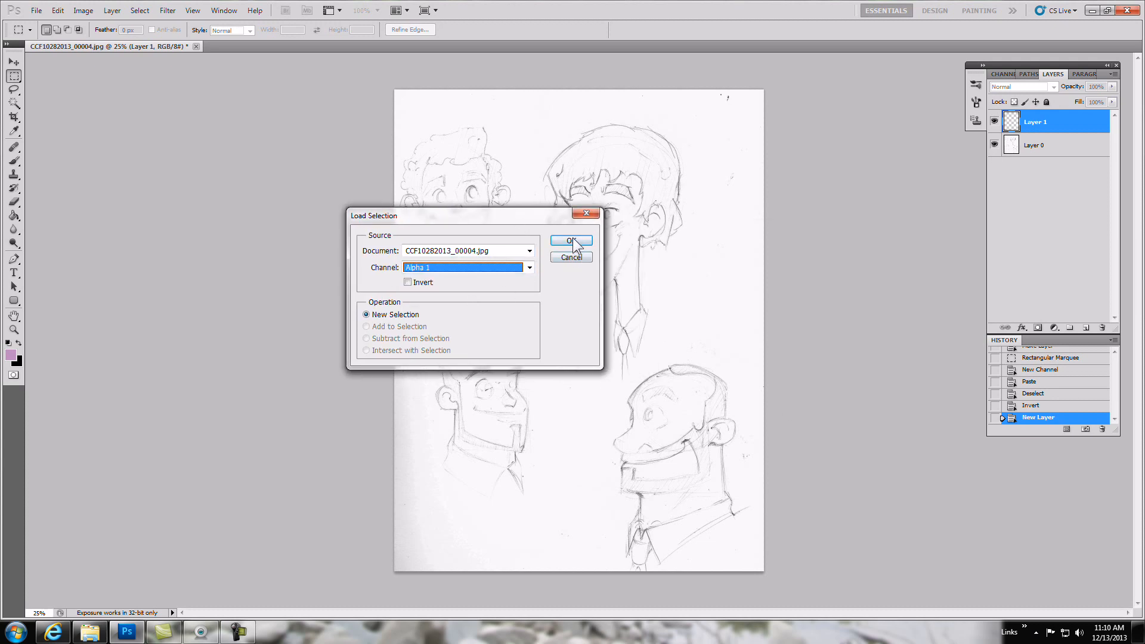
pyautogui.click(572, 241)
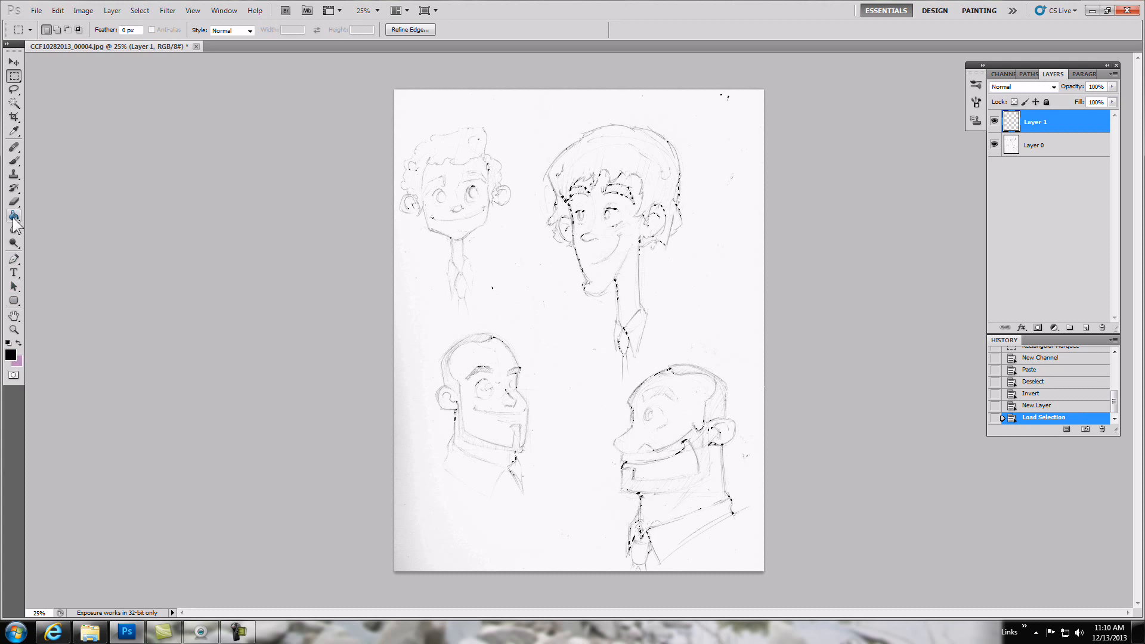
# Paint Bucket-fill the selected lines black on Layer 1 and hide Layer 0.
pyautogui.click(13, 216)
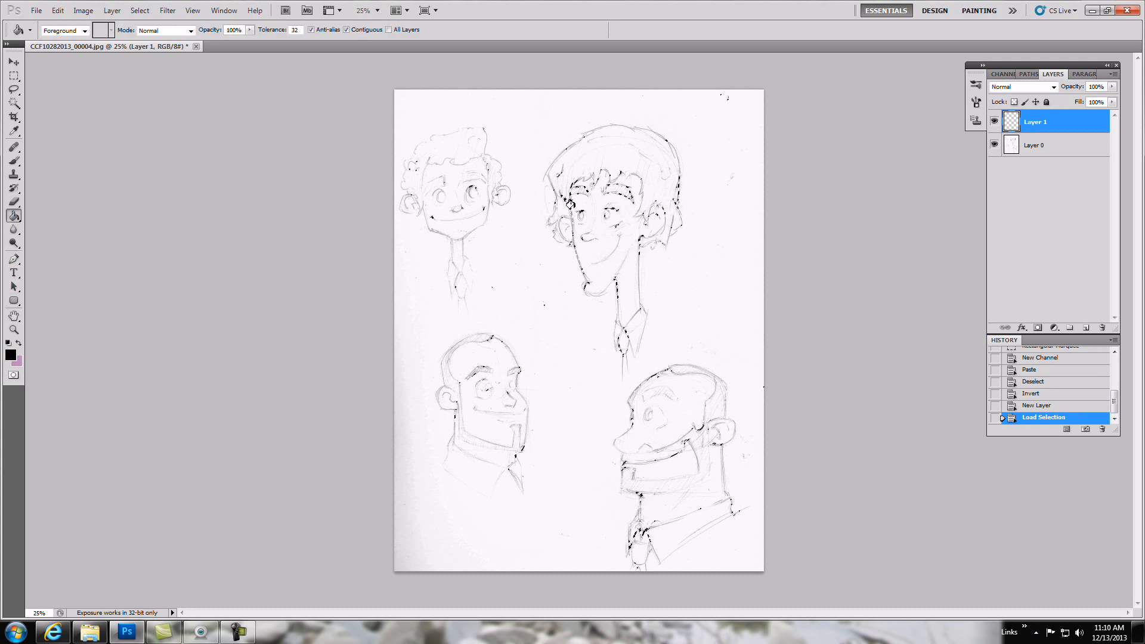
pyautogui.click(544, 312)
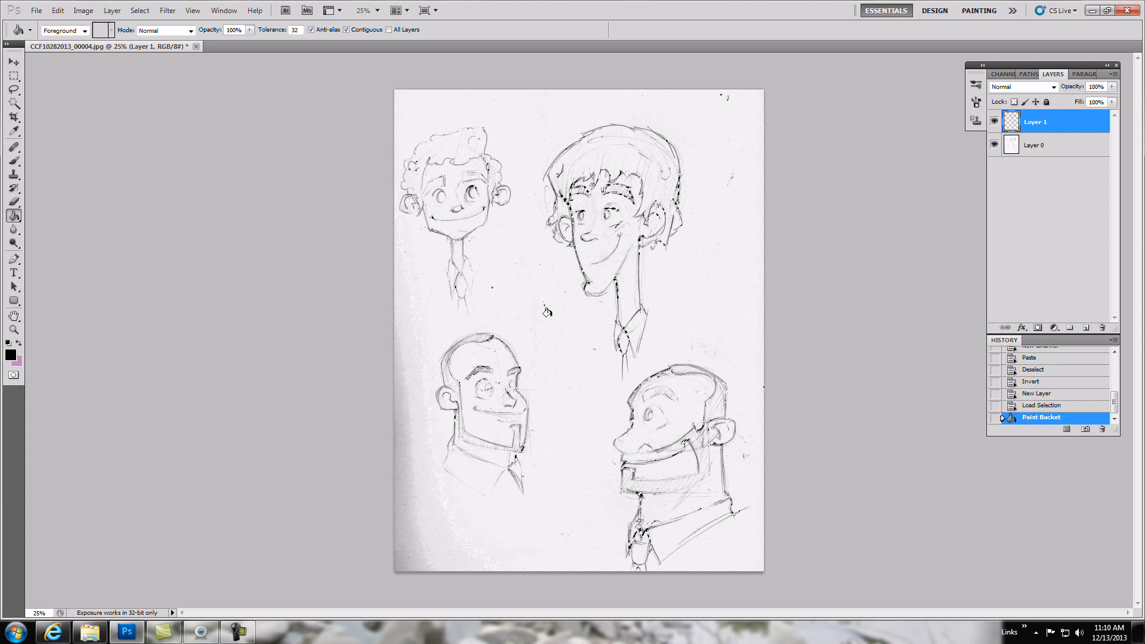
pyautogui.moveTo(720, 251)
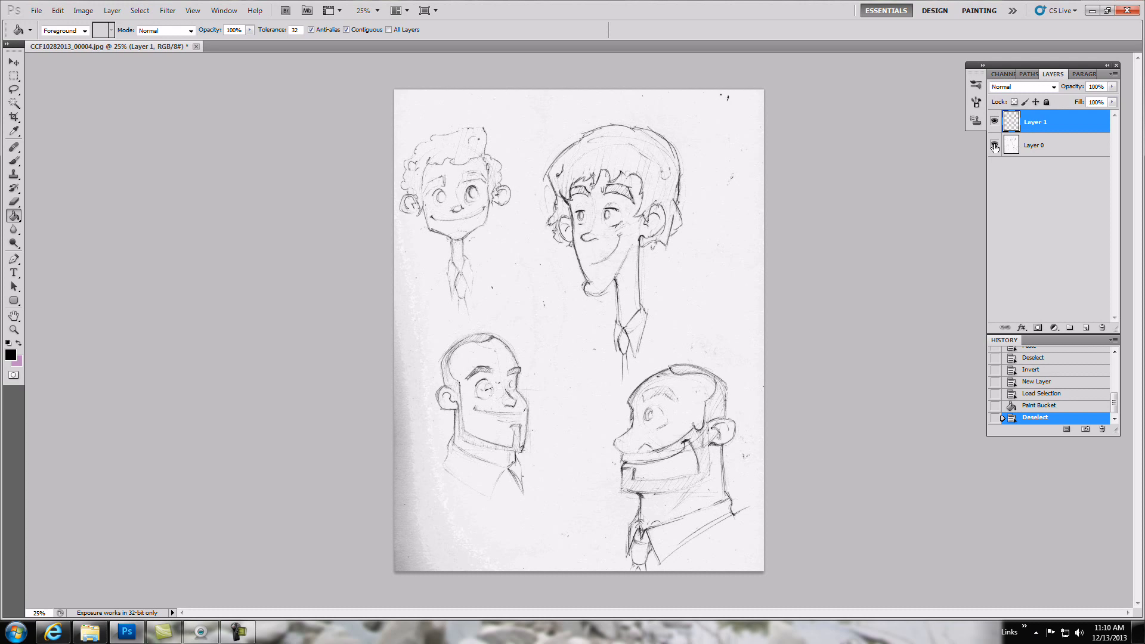
pyautogui.moveTo(994, 145)
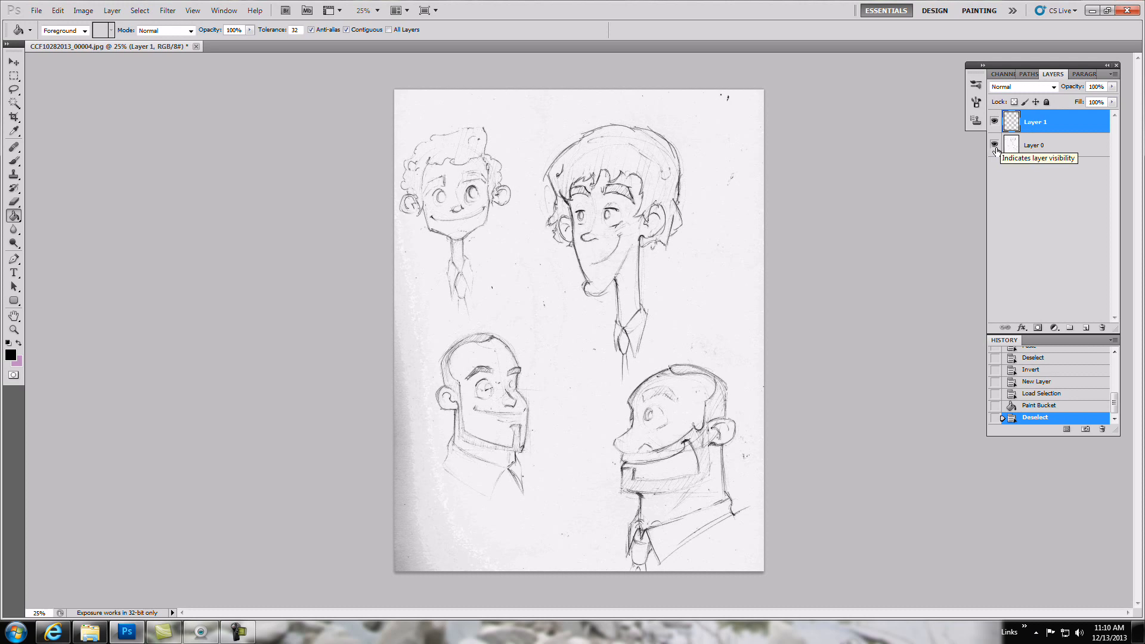
pyautogui.click(993, 145)
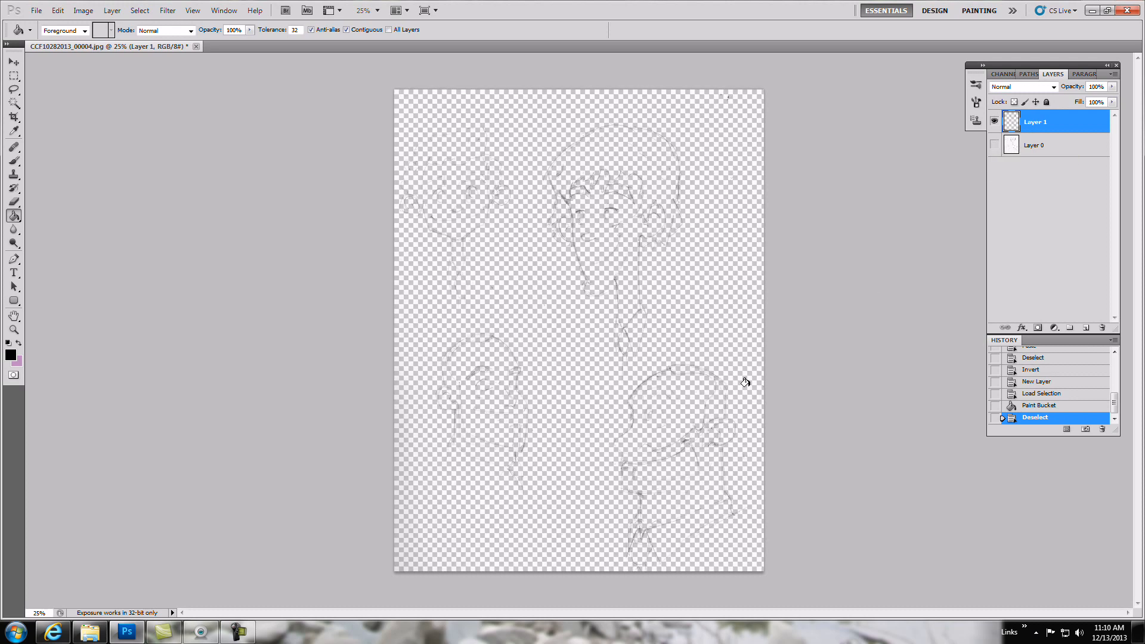
pyautogui.moveTo(412, 367)
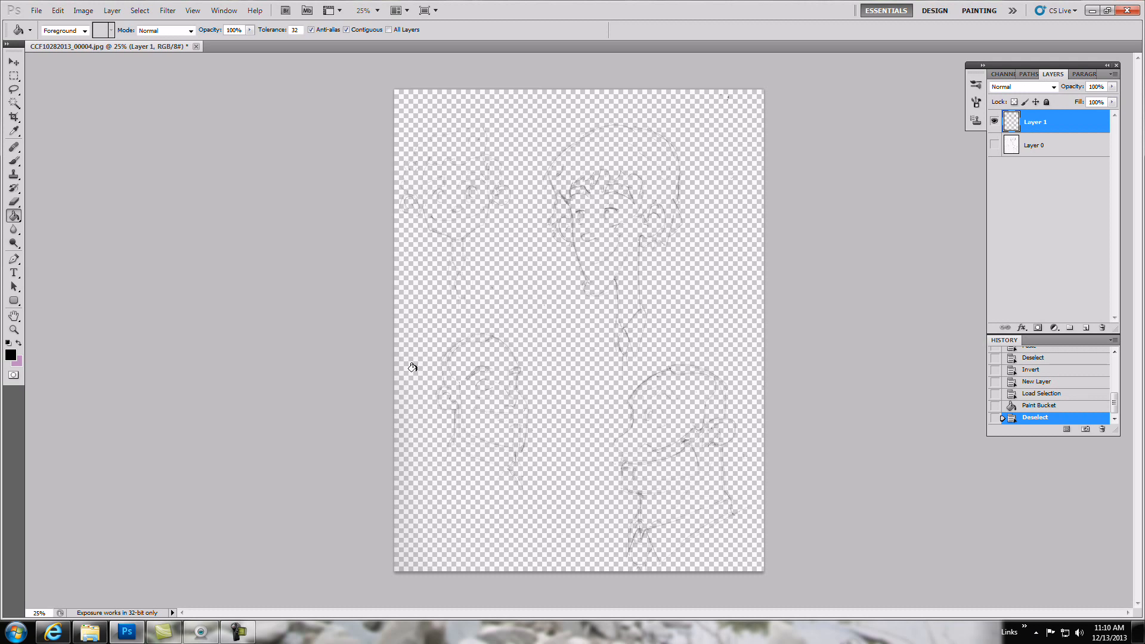
pyautogui.moveTo(645, 186)
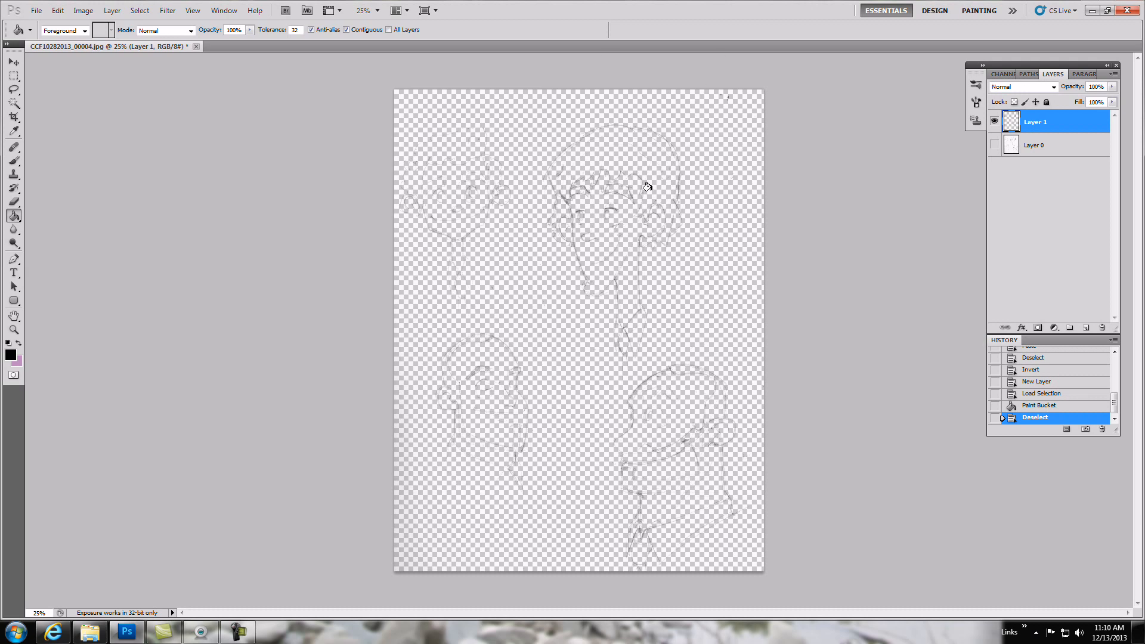
pyautogui.moveTo(1028, 115)
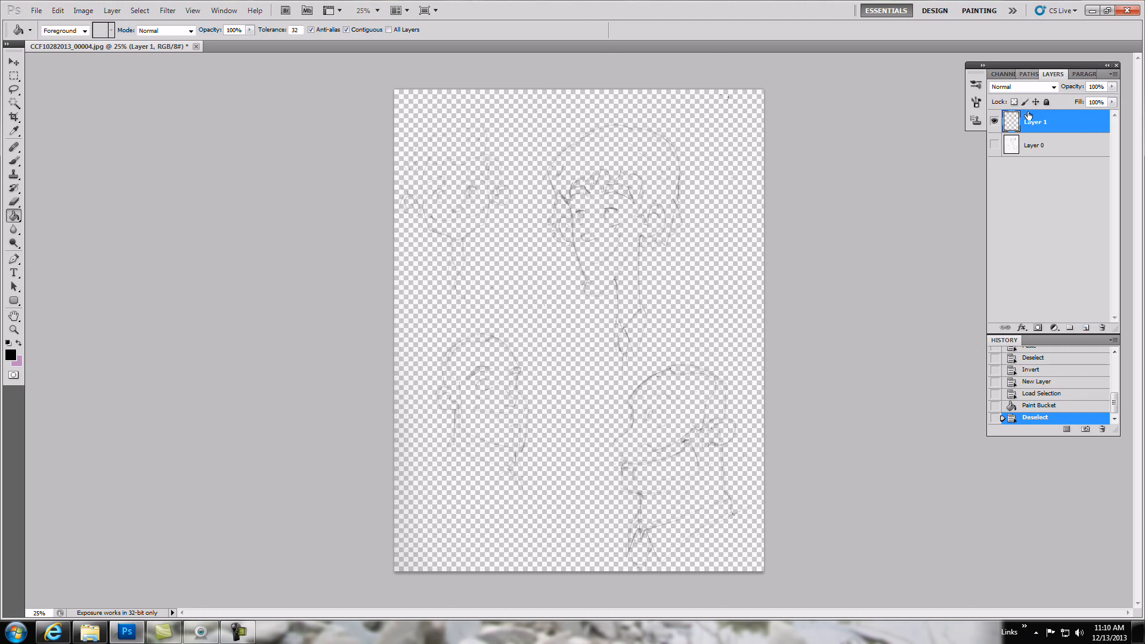
# Add Layer 2 below the line art and fill it with white.
pyautogui.click(1034, 144)
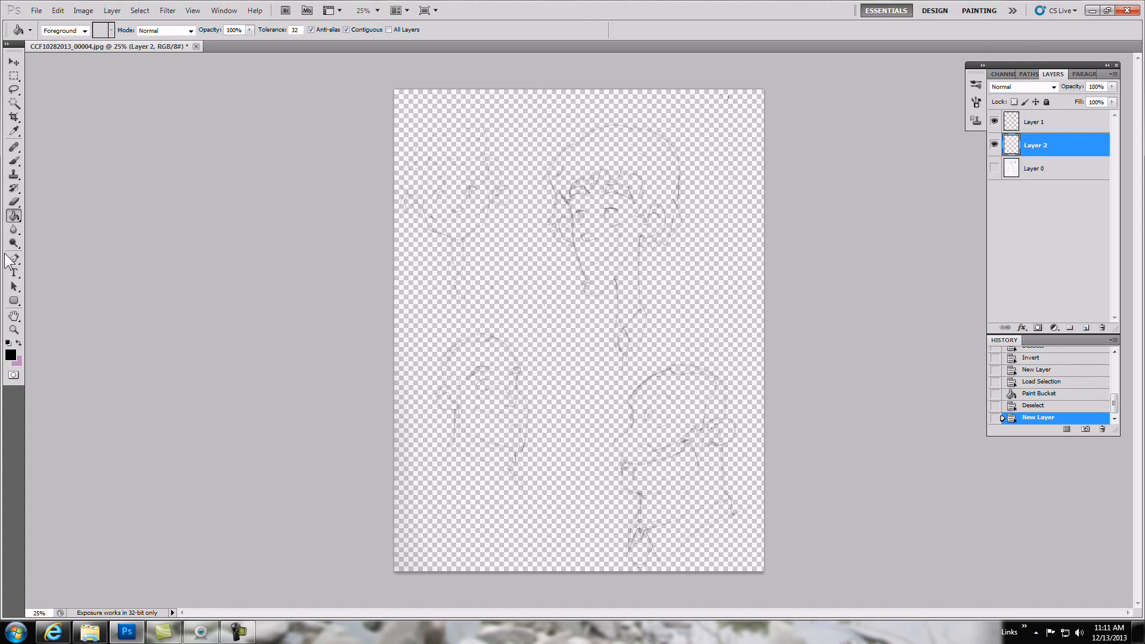
pyautogui.moveTo(20, 353)
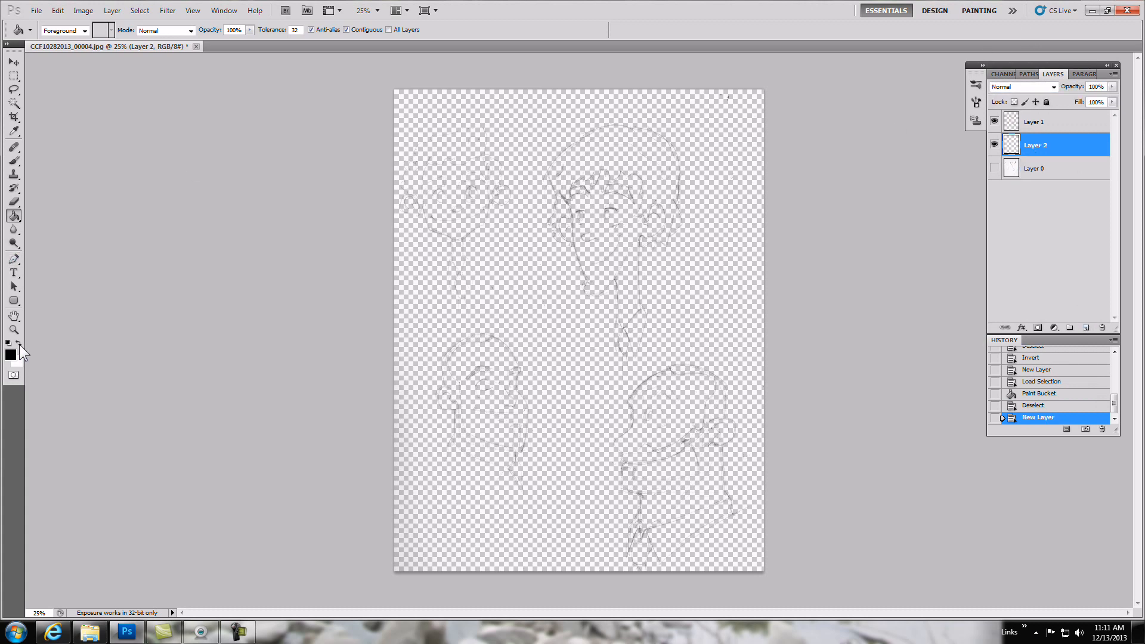
pyautogui.click(521, 314)
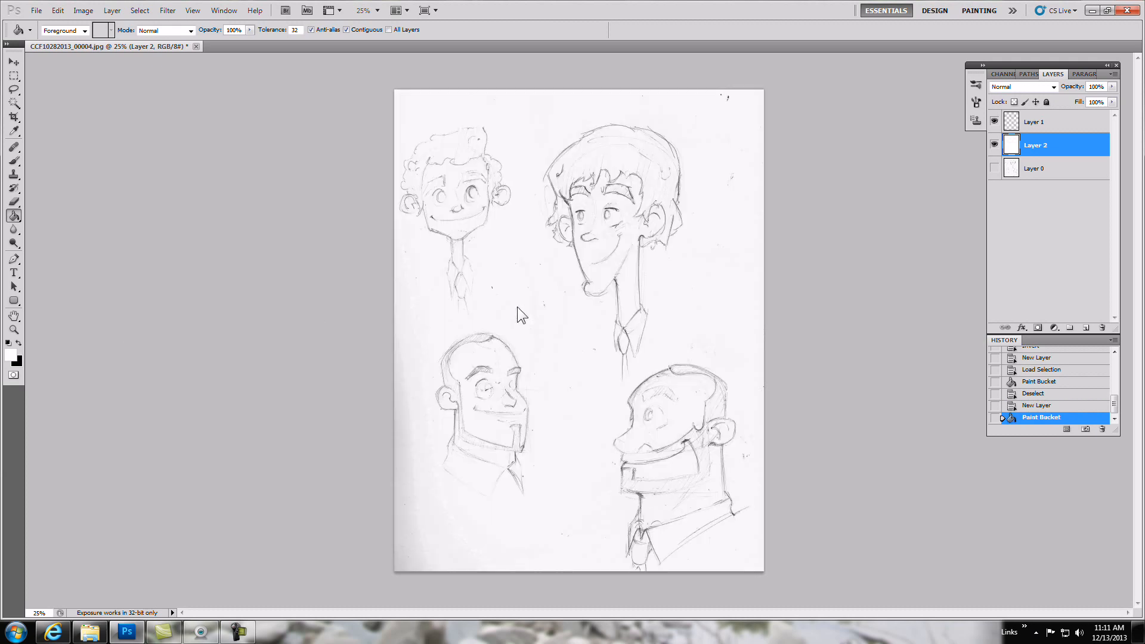
pyautogui.moveTo(694, 410)
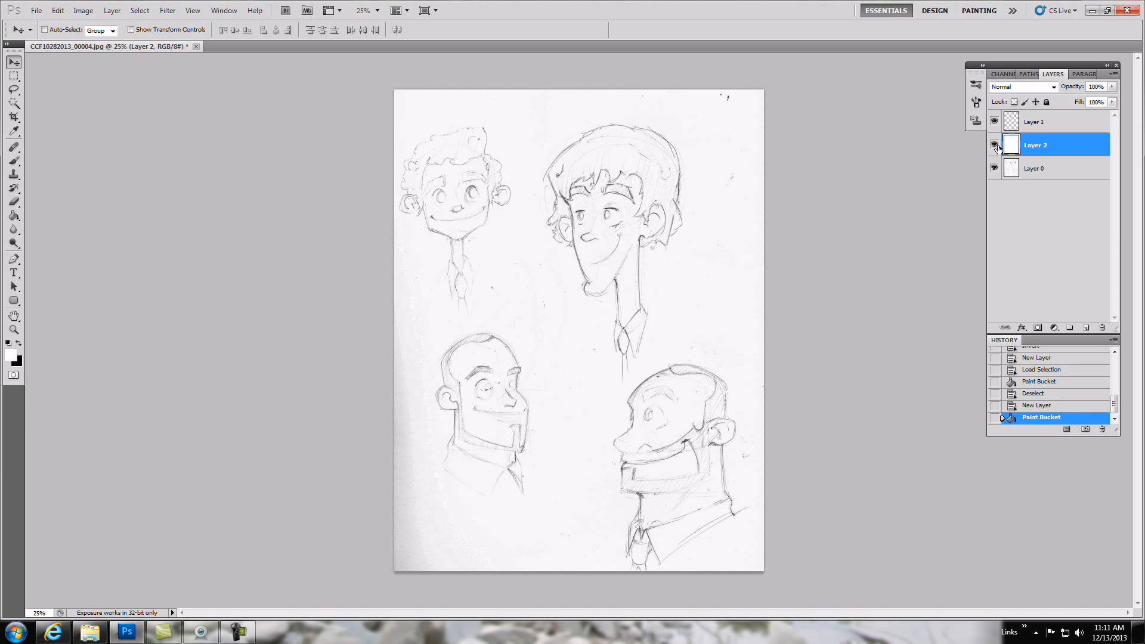
# Choose a light peach foreground colour and brush it over the top-right character's face and neck.
pyautogui.click(993, 144)
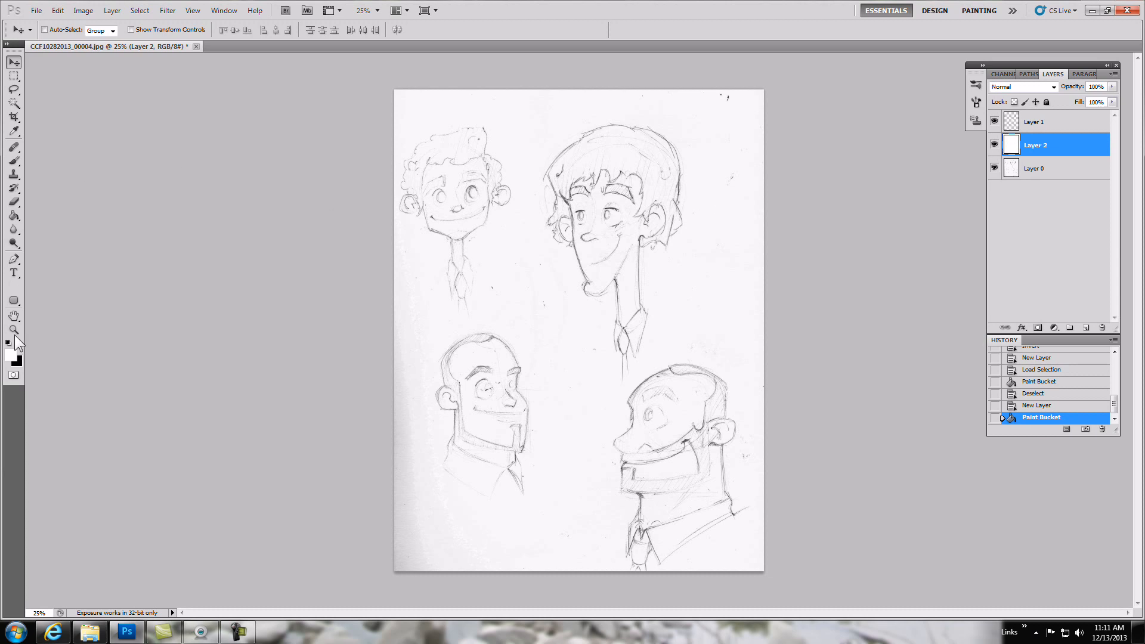
pyautogui.click(13, 131)
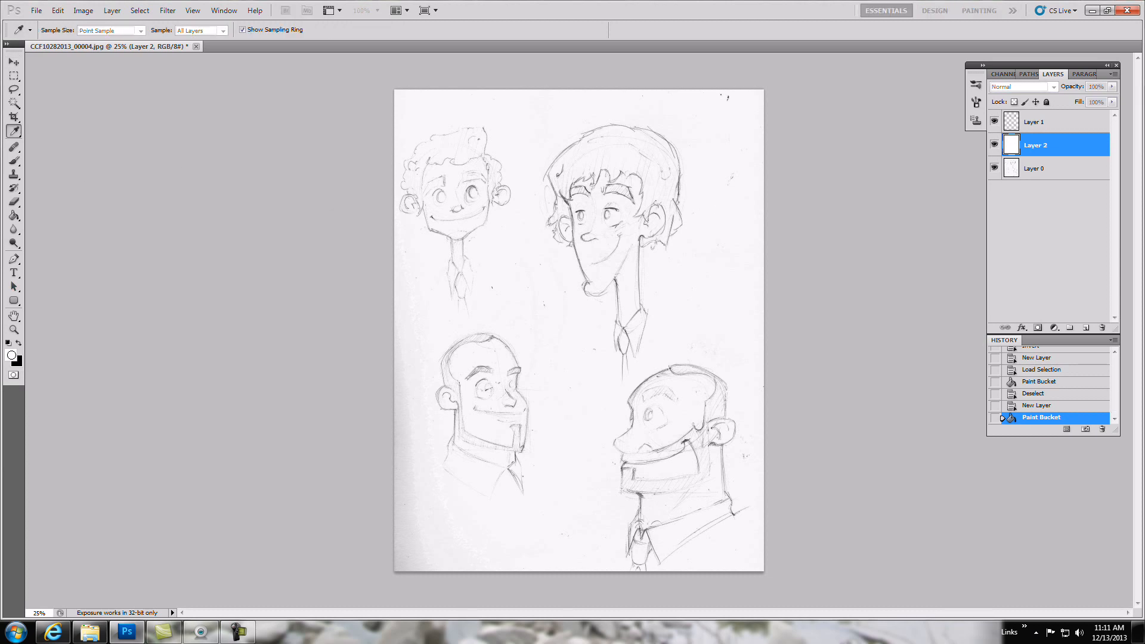
pyautogui.click(10, 355)
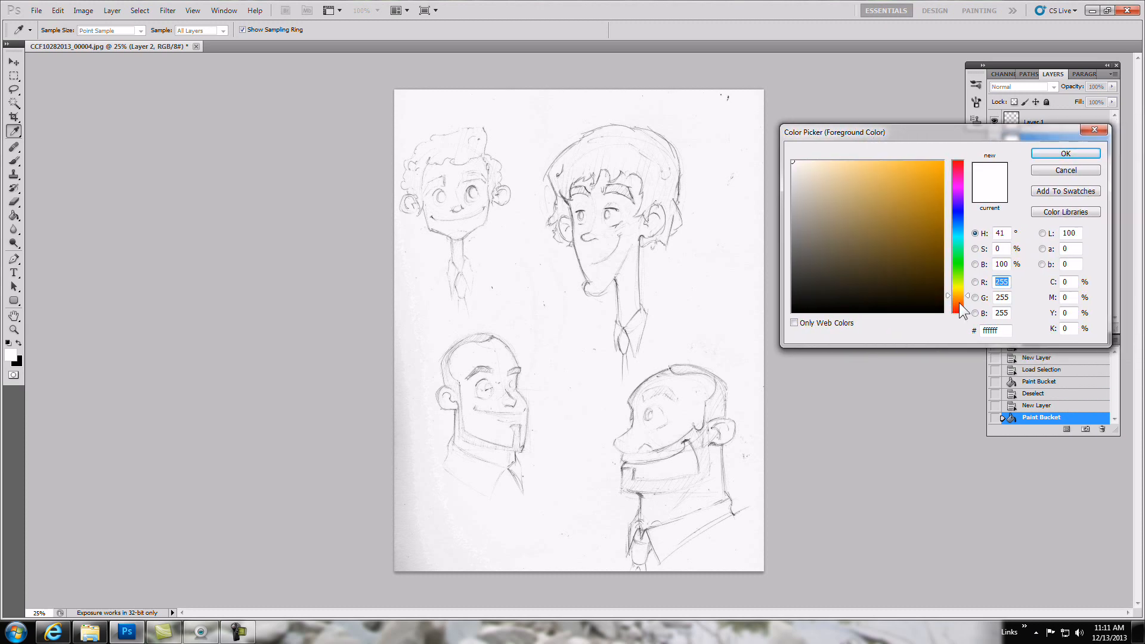
pyautogui.click(833, 172)
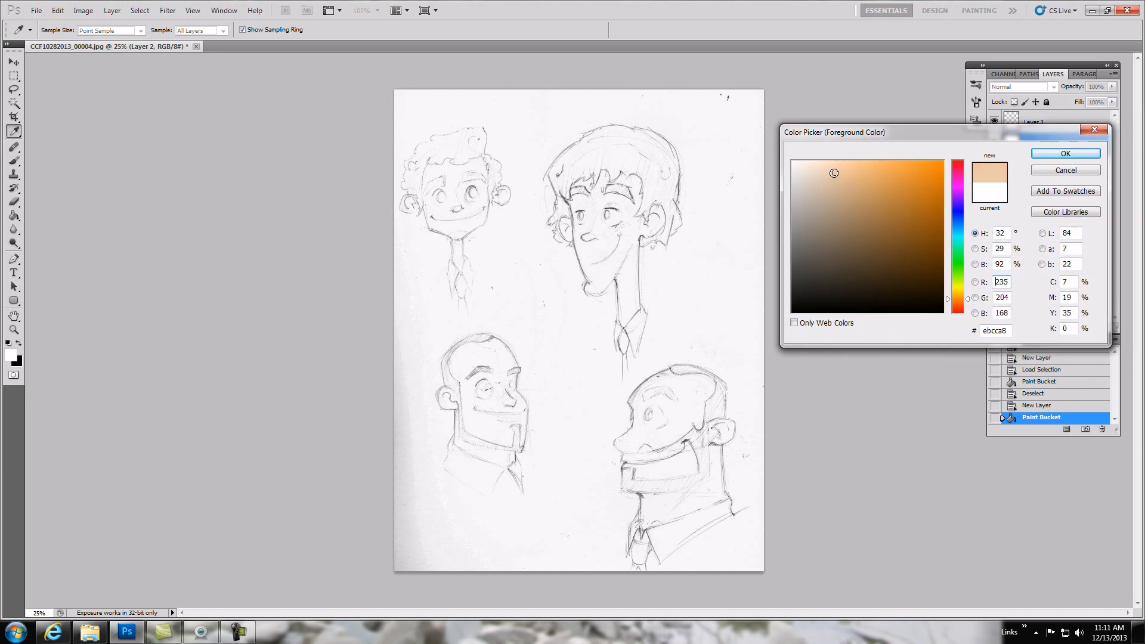
pyautogui.click(1064, 153)
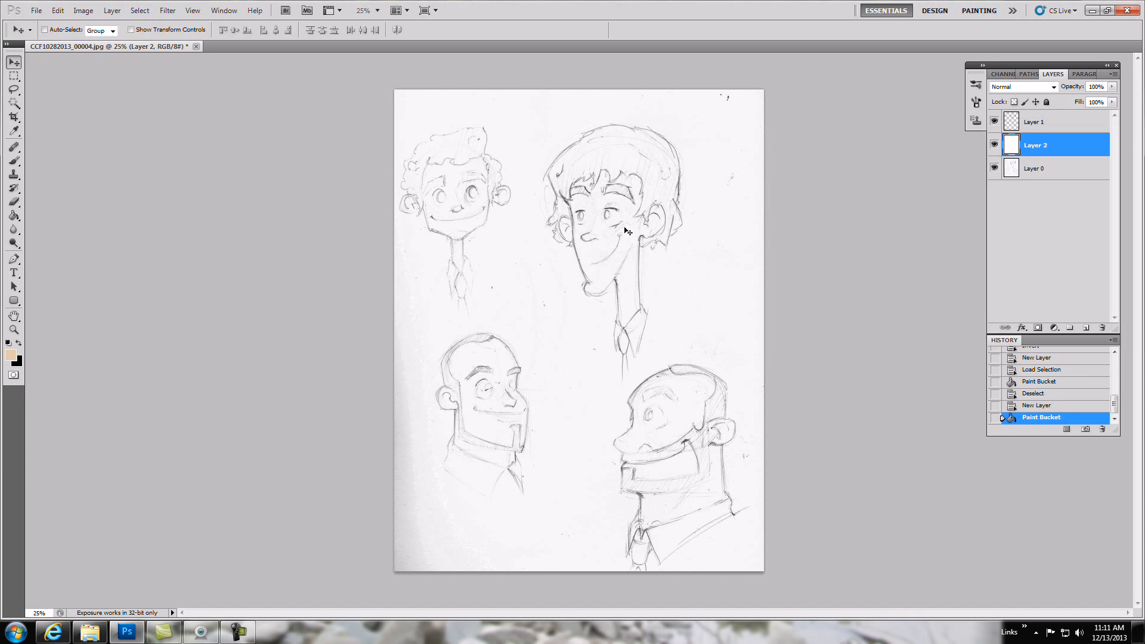
pyautogui.click(14, 161)
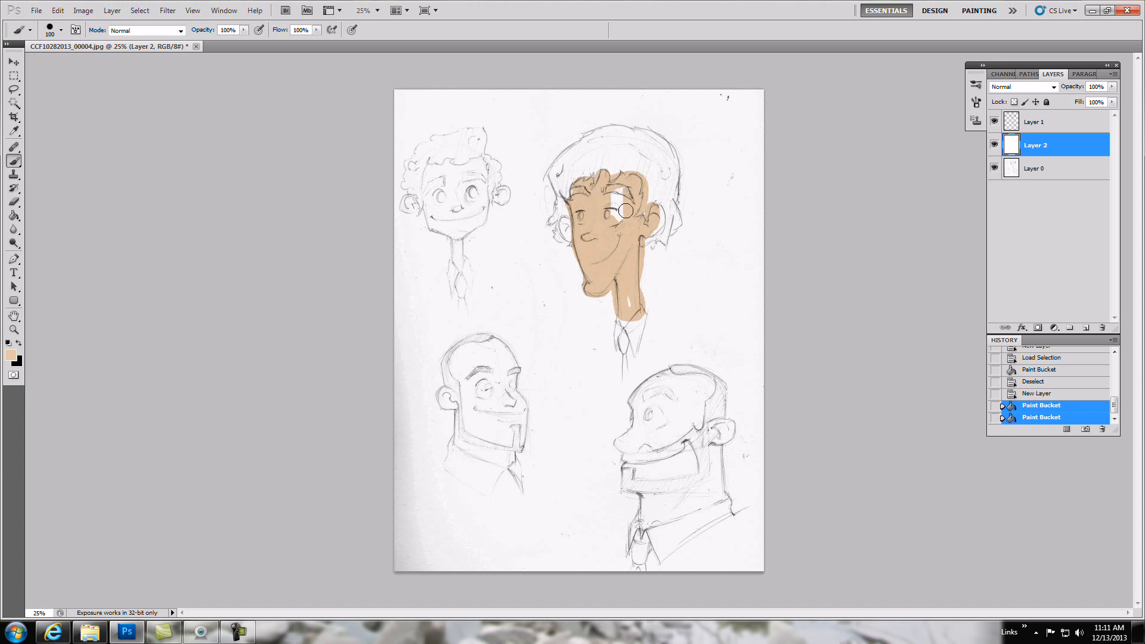
pyautogui.click(624, 211)
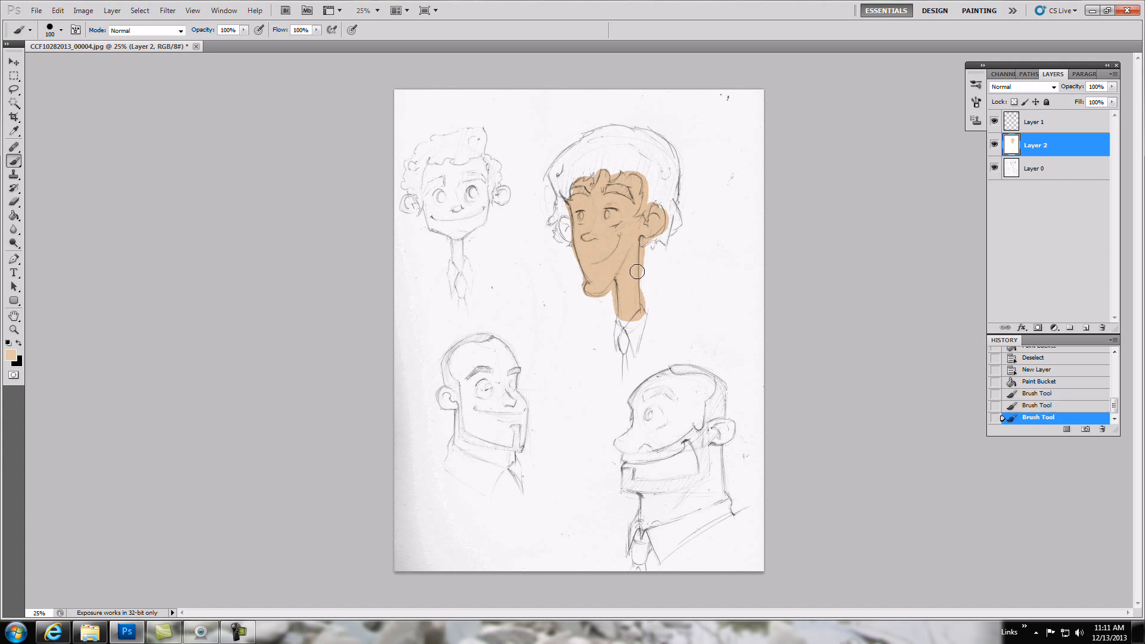
pyautogui.moveTo(737, 467)
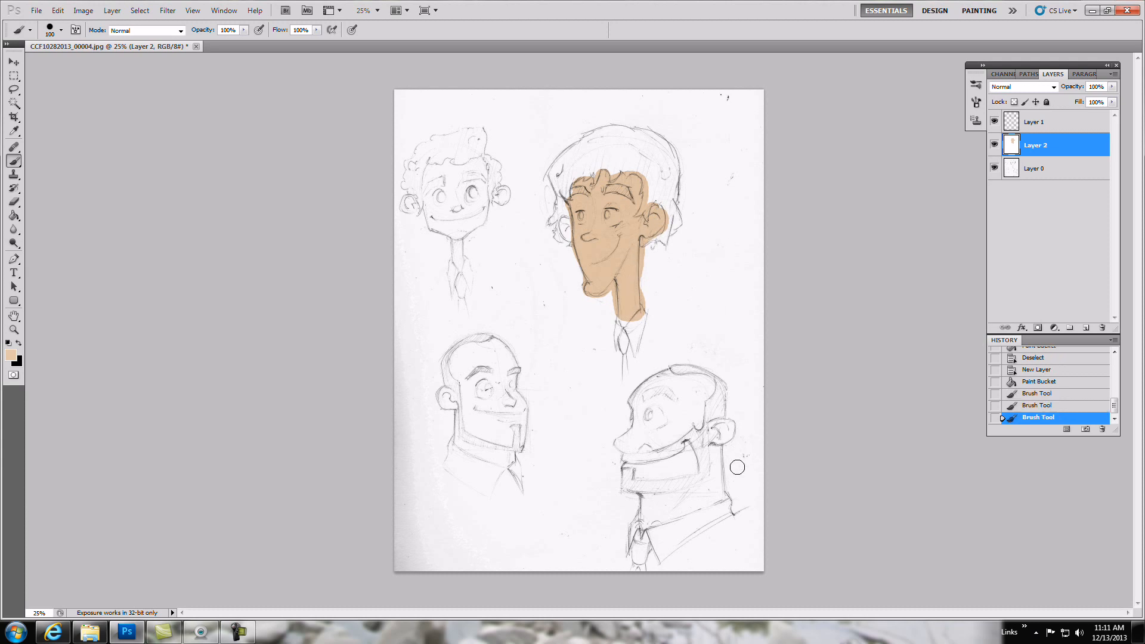